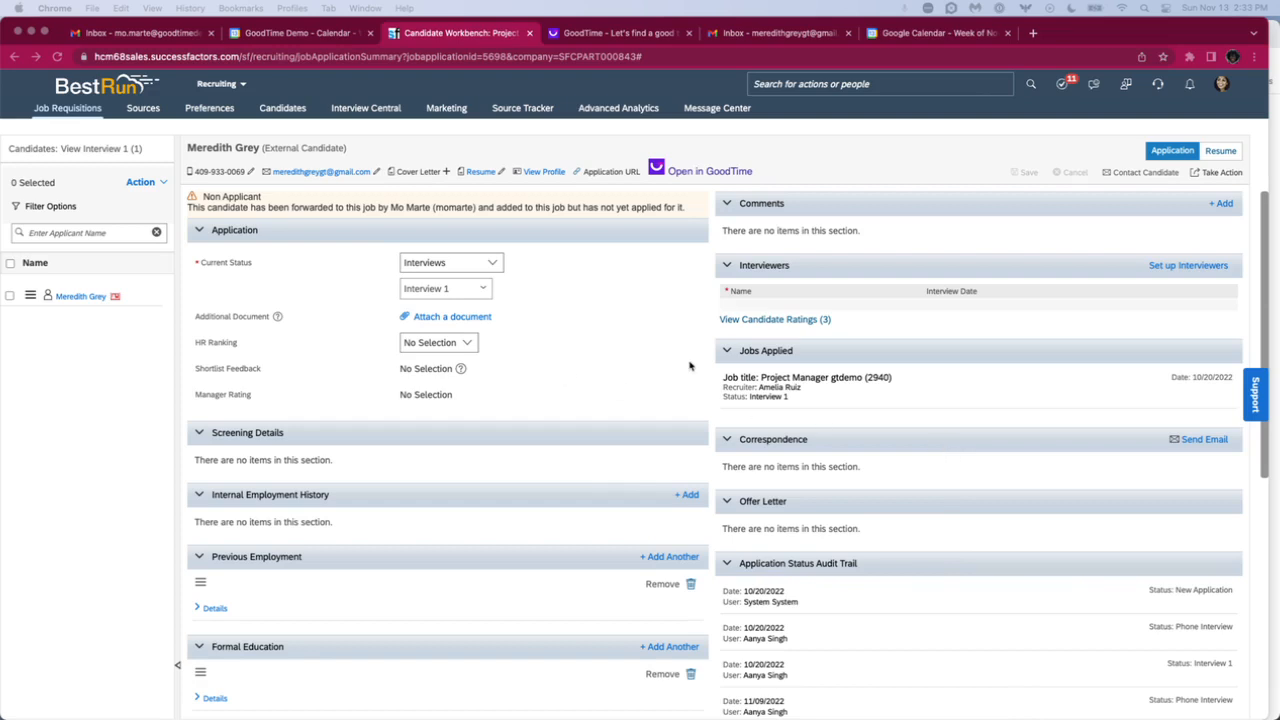
pyautogui.moveTo(808, 395)
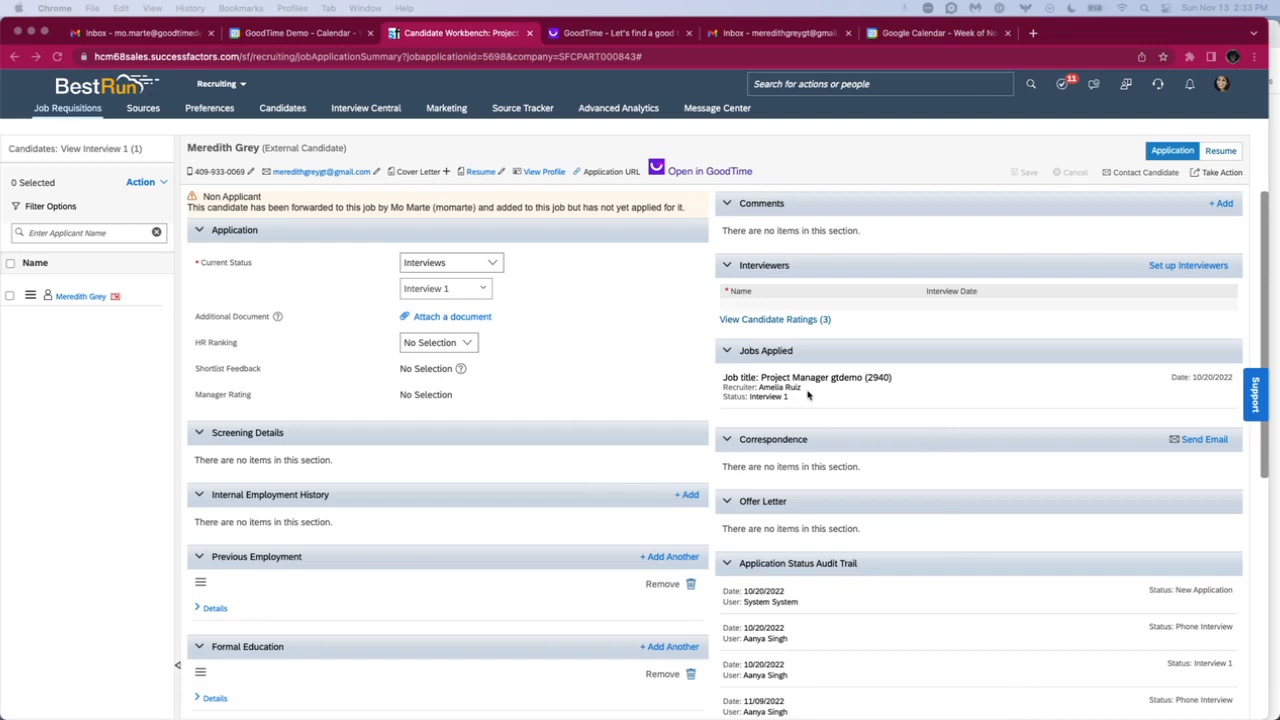
pyautogui.moveTo(680, 268)
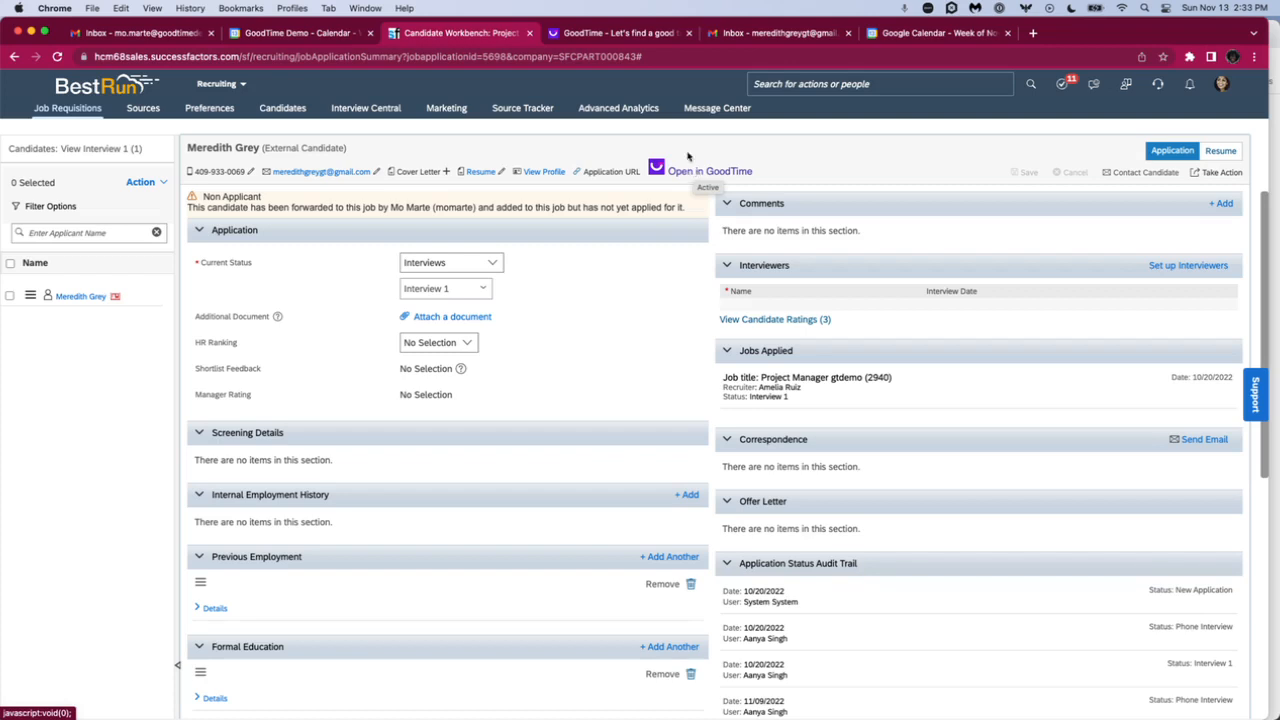
# - Load Meredith Grey's GoodTime candidate dashboard, which shows no scheduled interviews
pyautogui.click(700, 170)
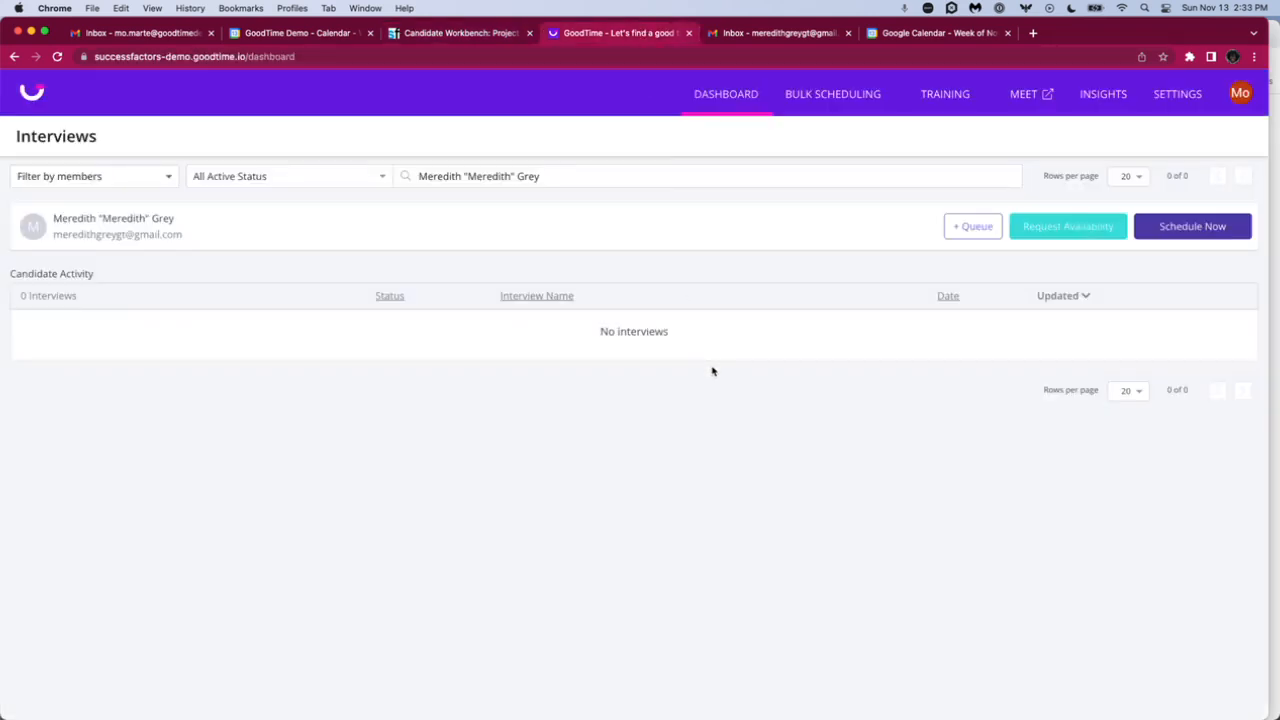
pyautogui.moveTo(352, 238)
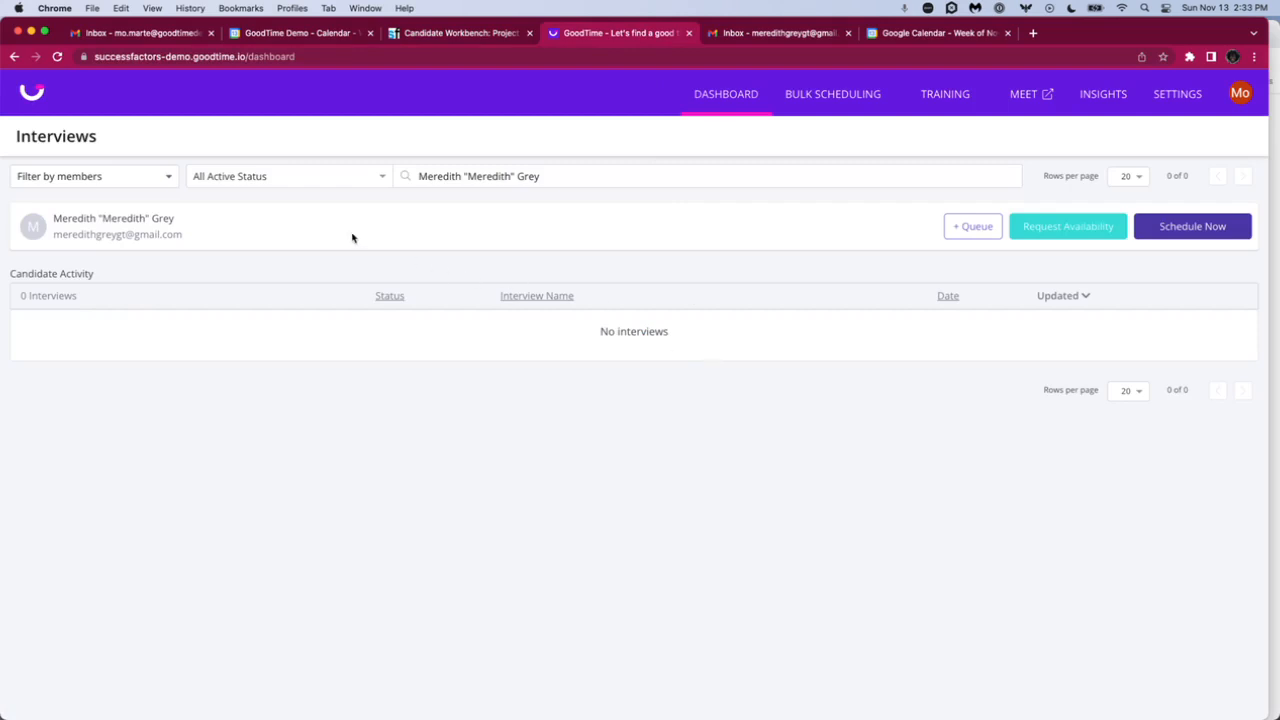
pyautogui.moveTo(746, 291)
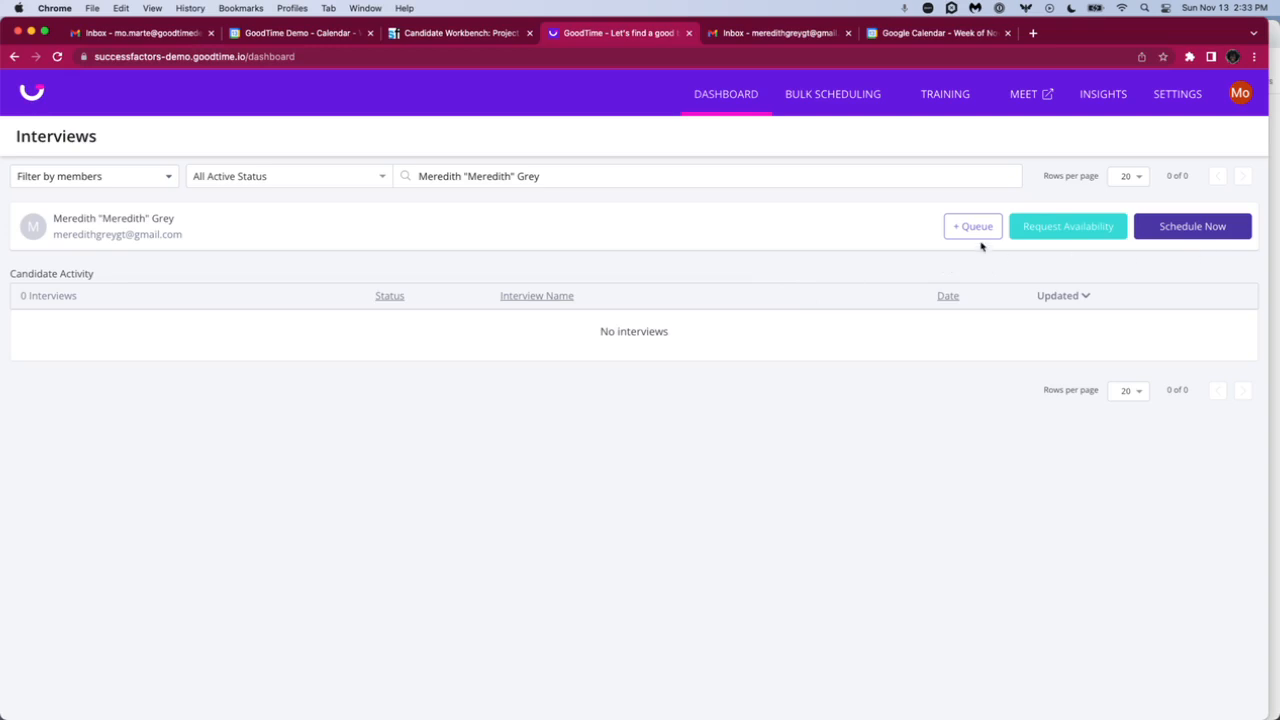
pyautogui.moveTo(1073, 250)
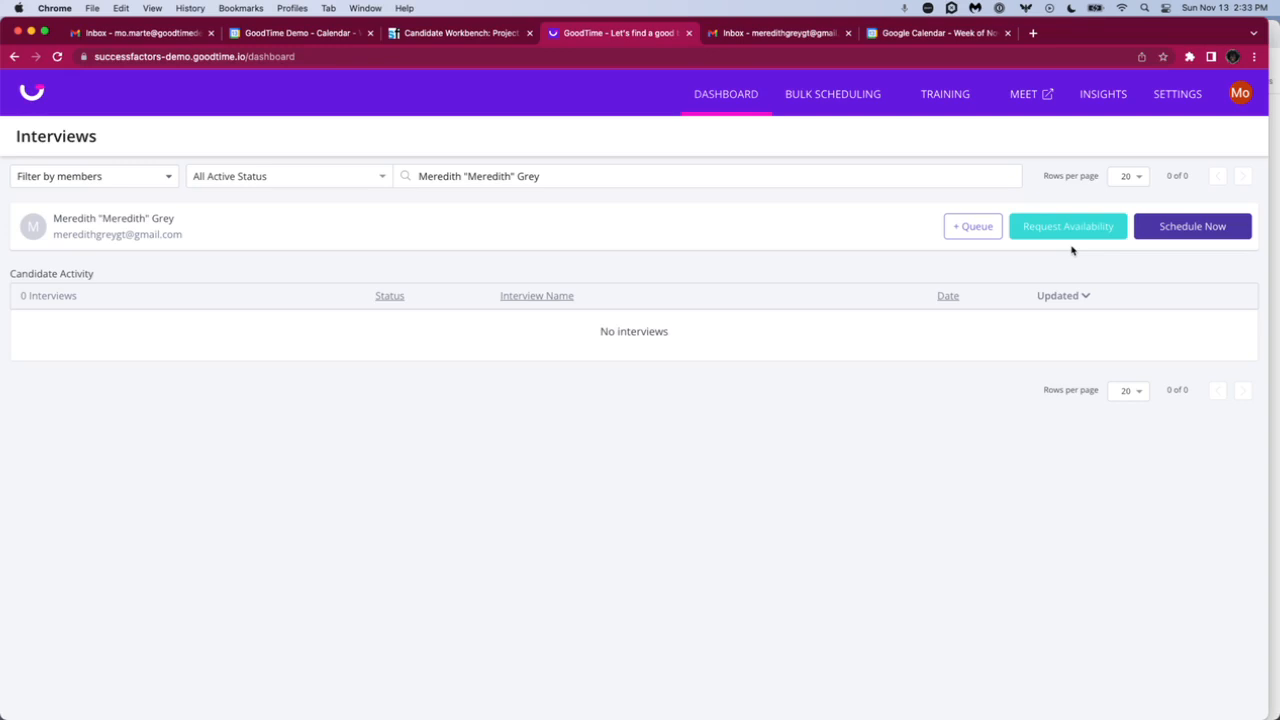
pyautogui.moveTo(1185, 257)
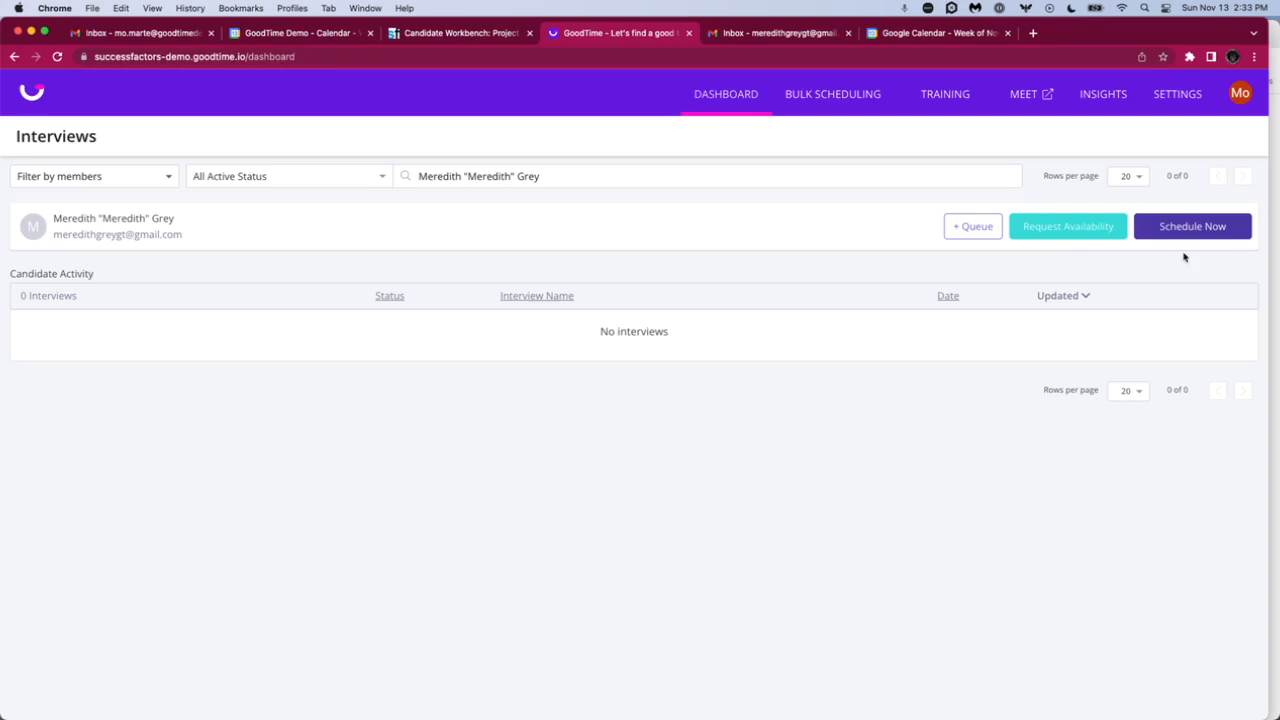
pyautogui.moveTo(1203, 250)
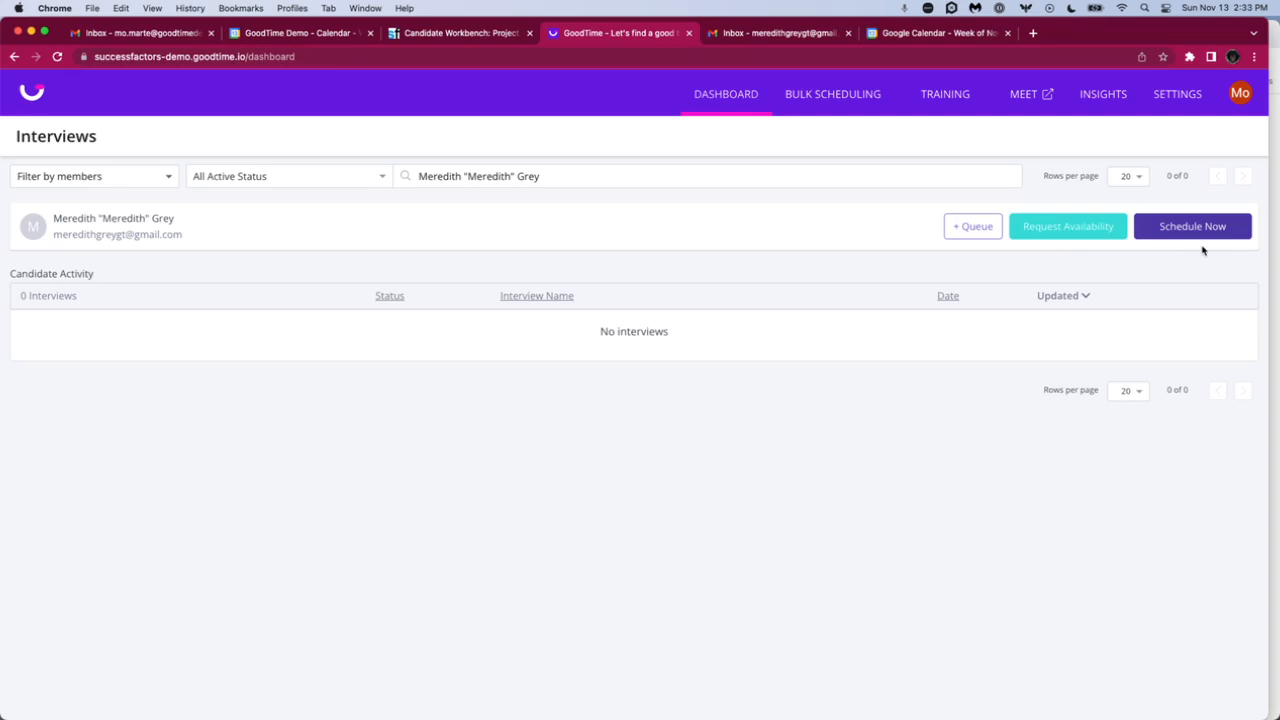
# - Start an availability request for Meredith Grey and mark its priority VIP
pyautogui.click(1067, 225)
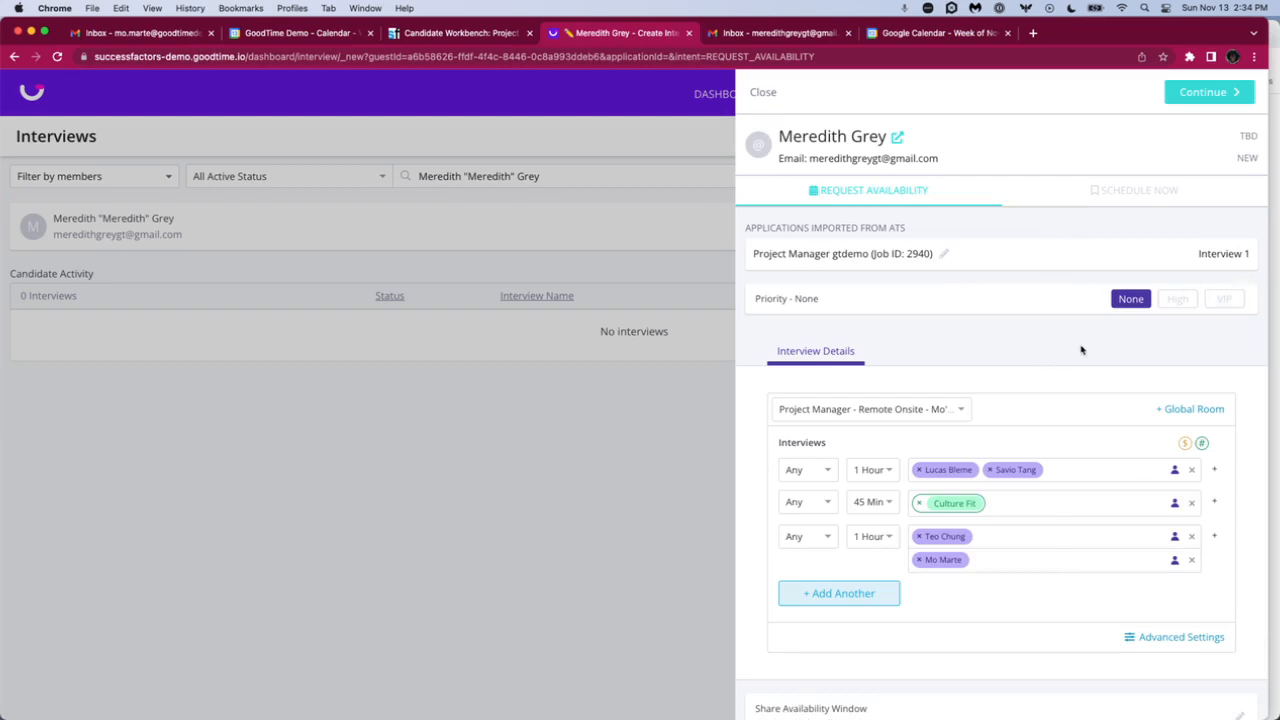
pyautogui.moveTo(1199, 320)
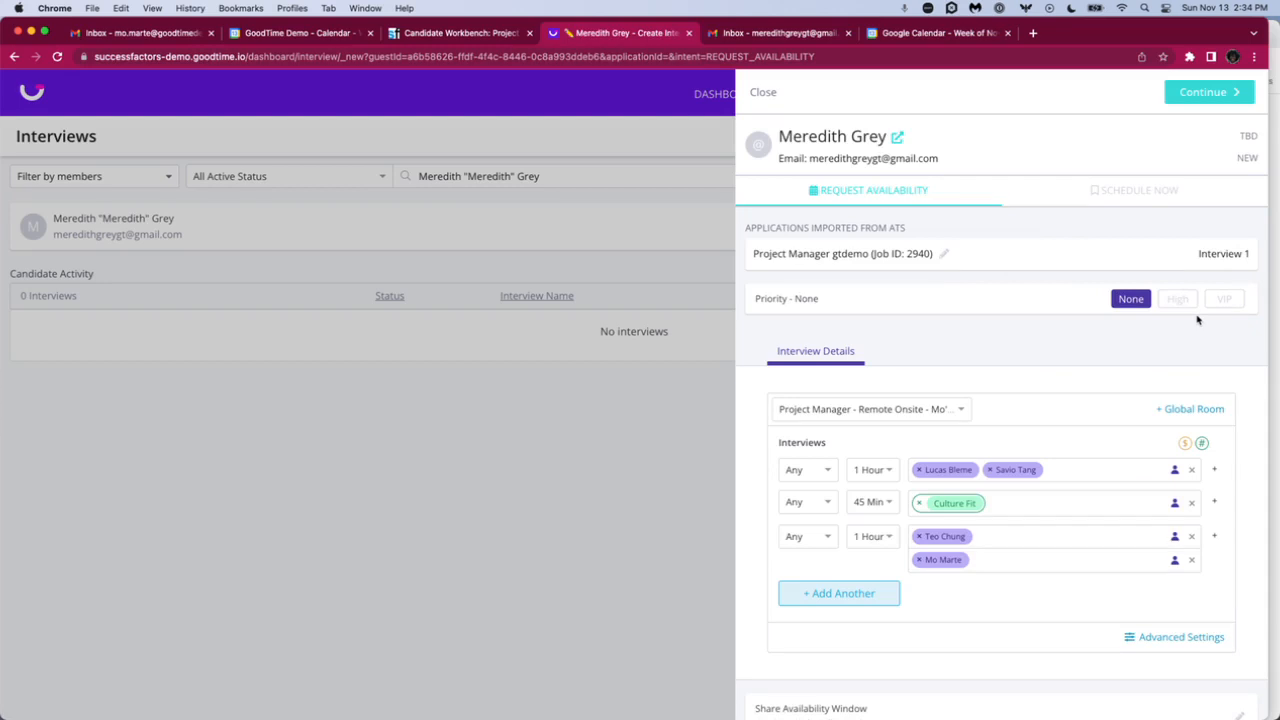
pyautogui.click(1224, 298)
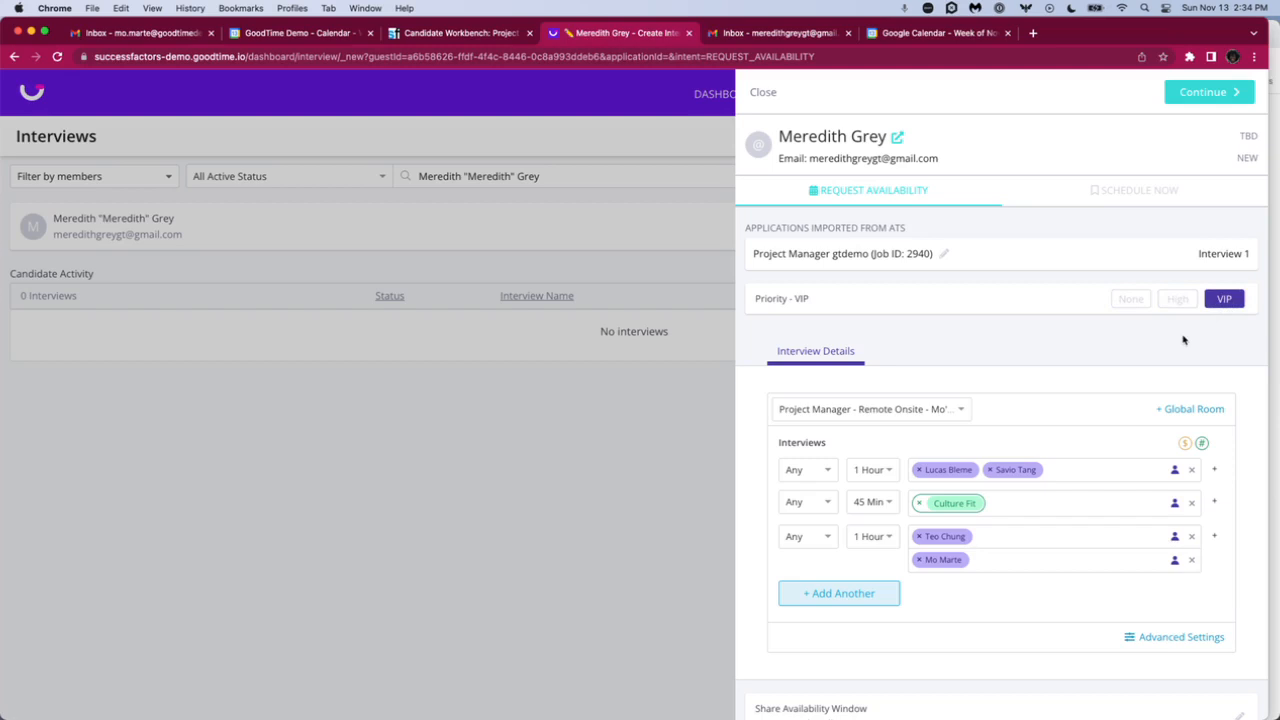
pyautogui.scroll(-3)
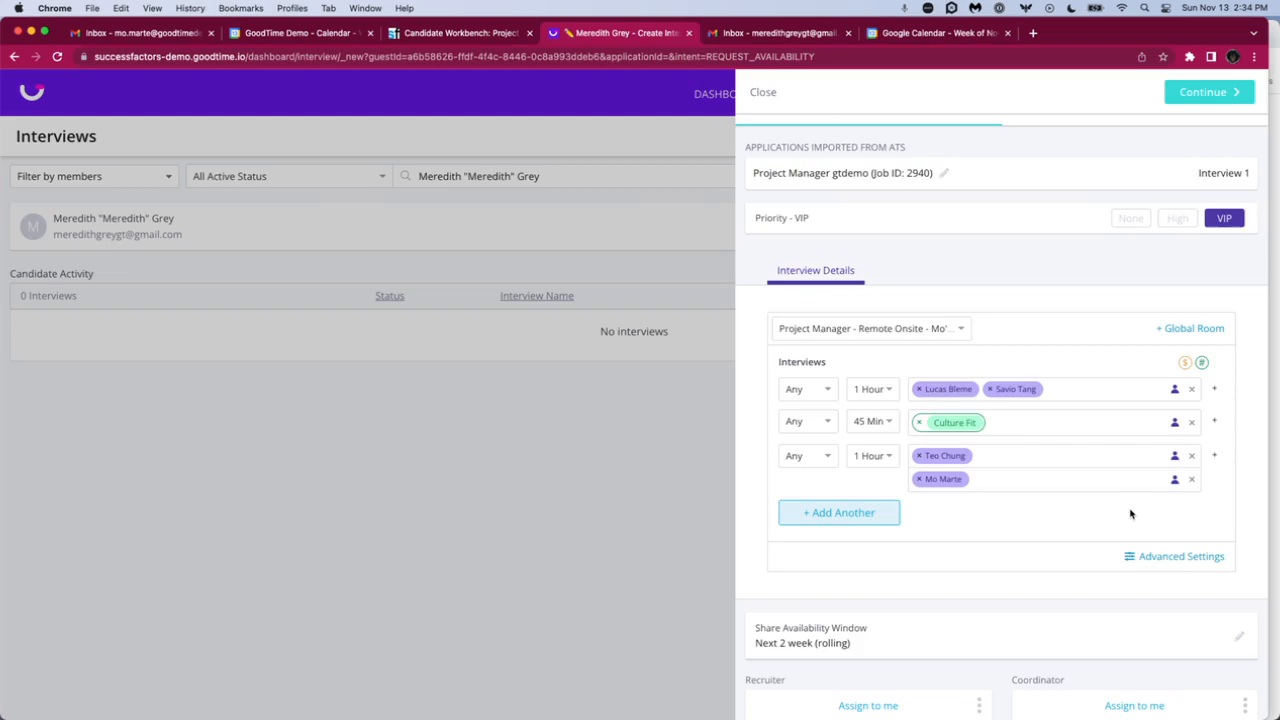
pyautogui.scroll(-3)
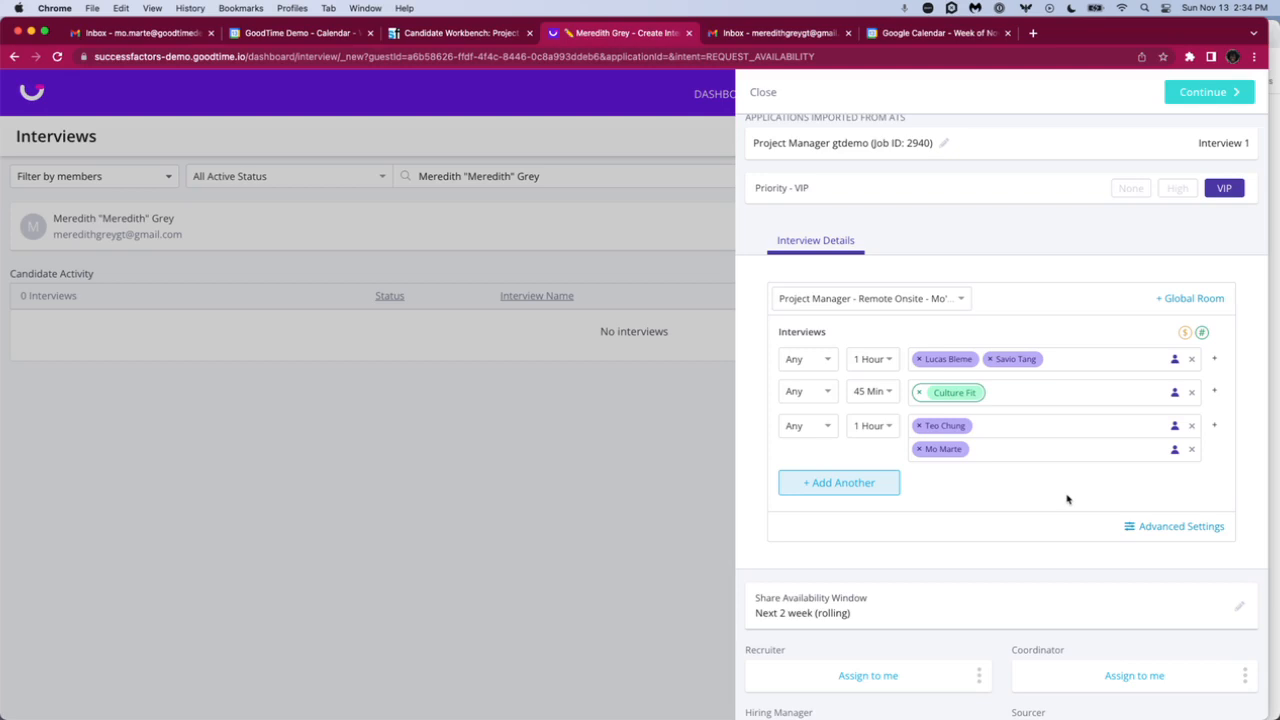
pyautogui.moveTo(1103, 484)
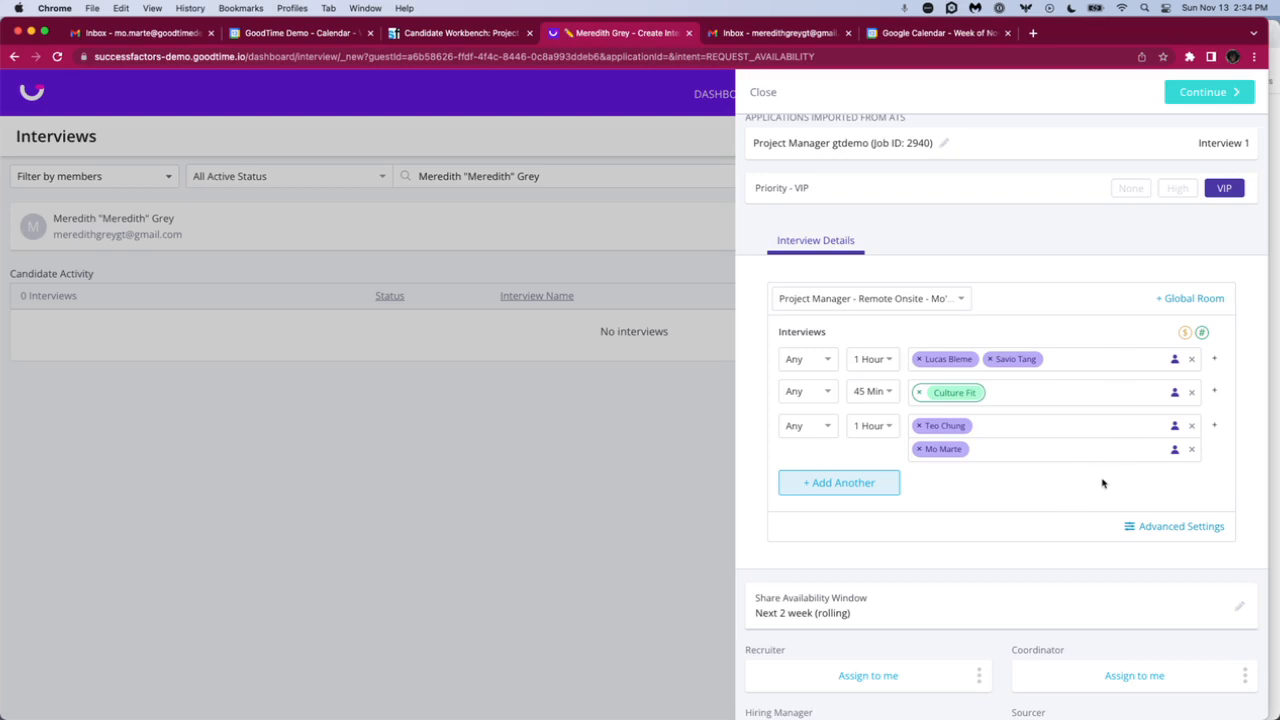
pyautogui.moveTo(997, 370)
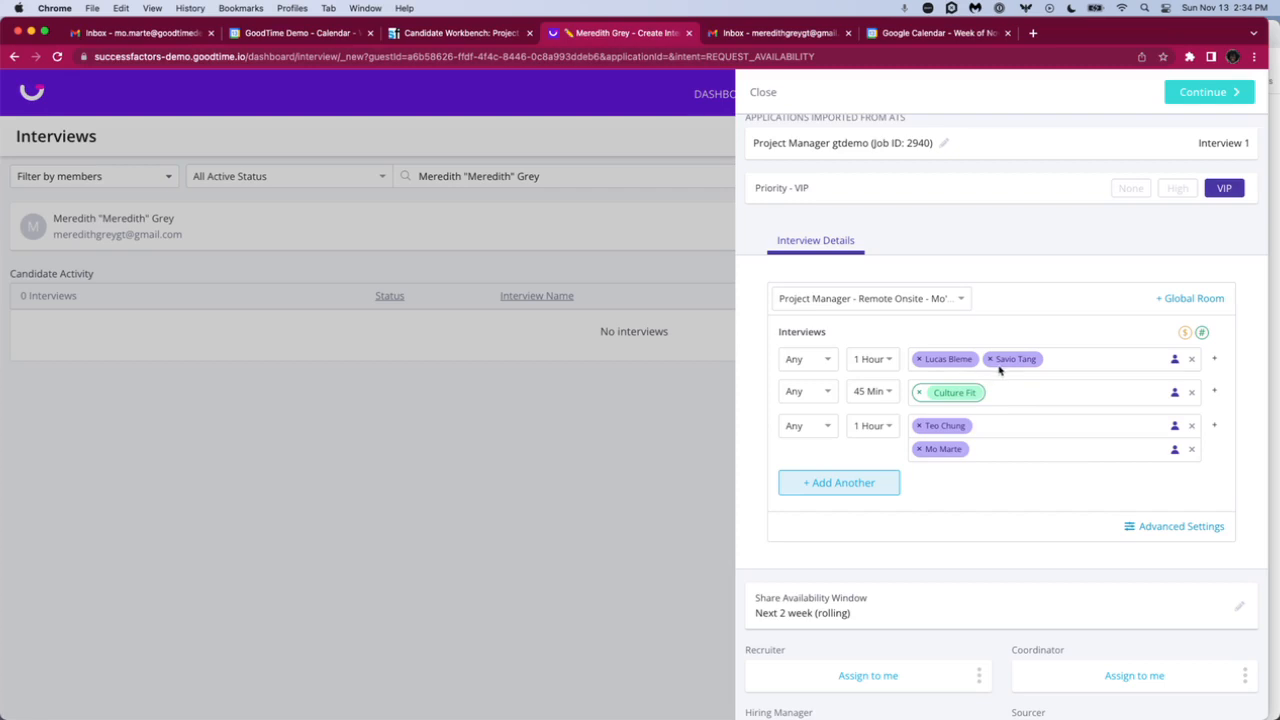
pyautogui.moveTo(997, 372)
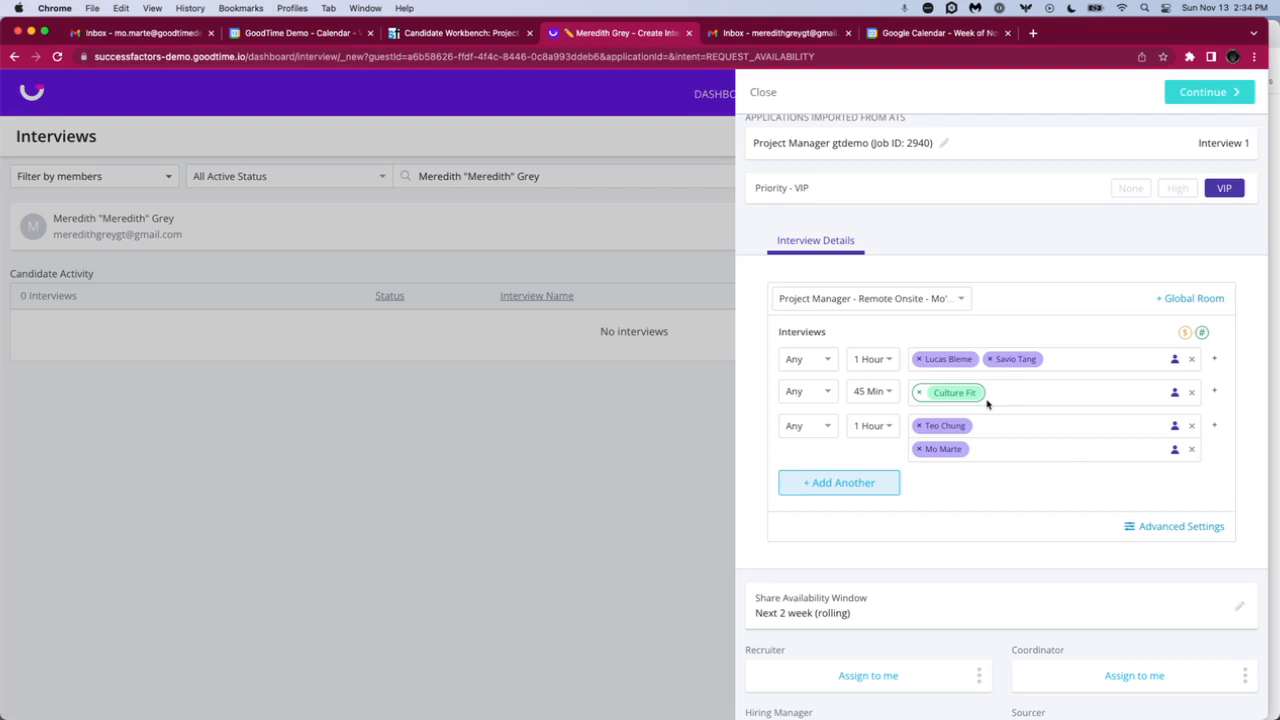
pyautogui.moveTo(954, 392)
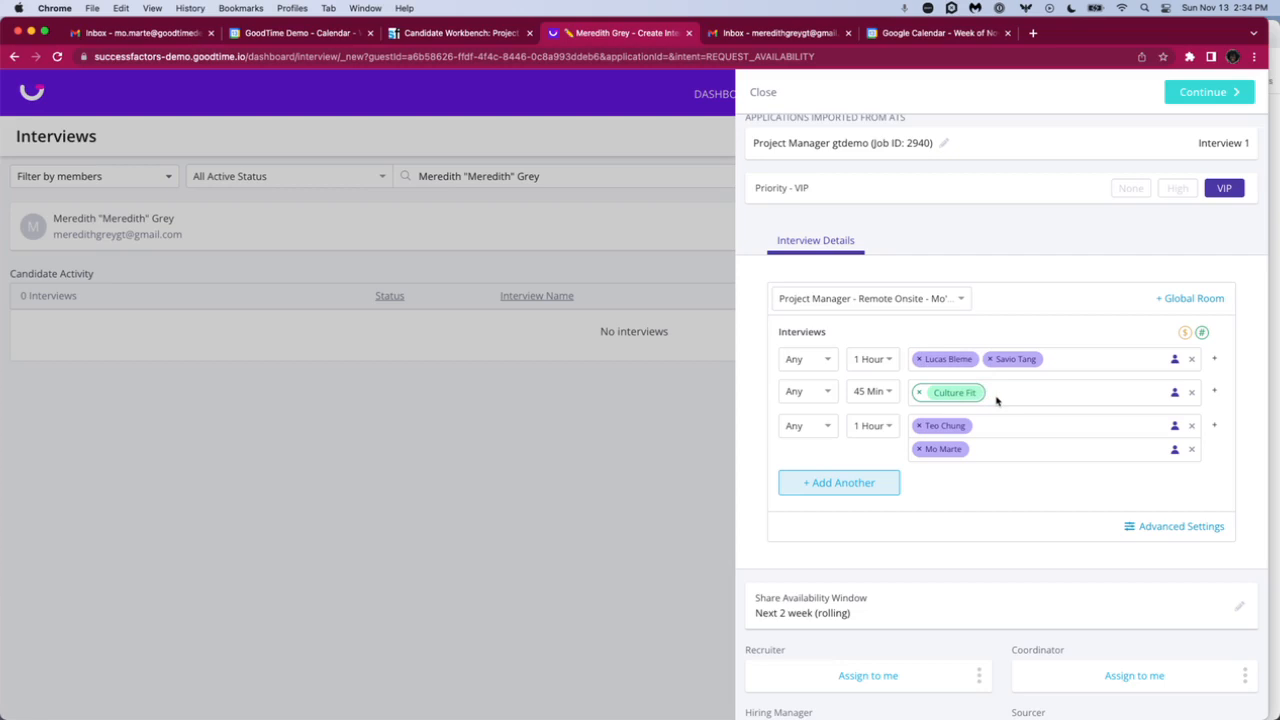
pyautogui.moveTo(996, 437)
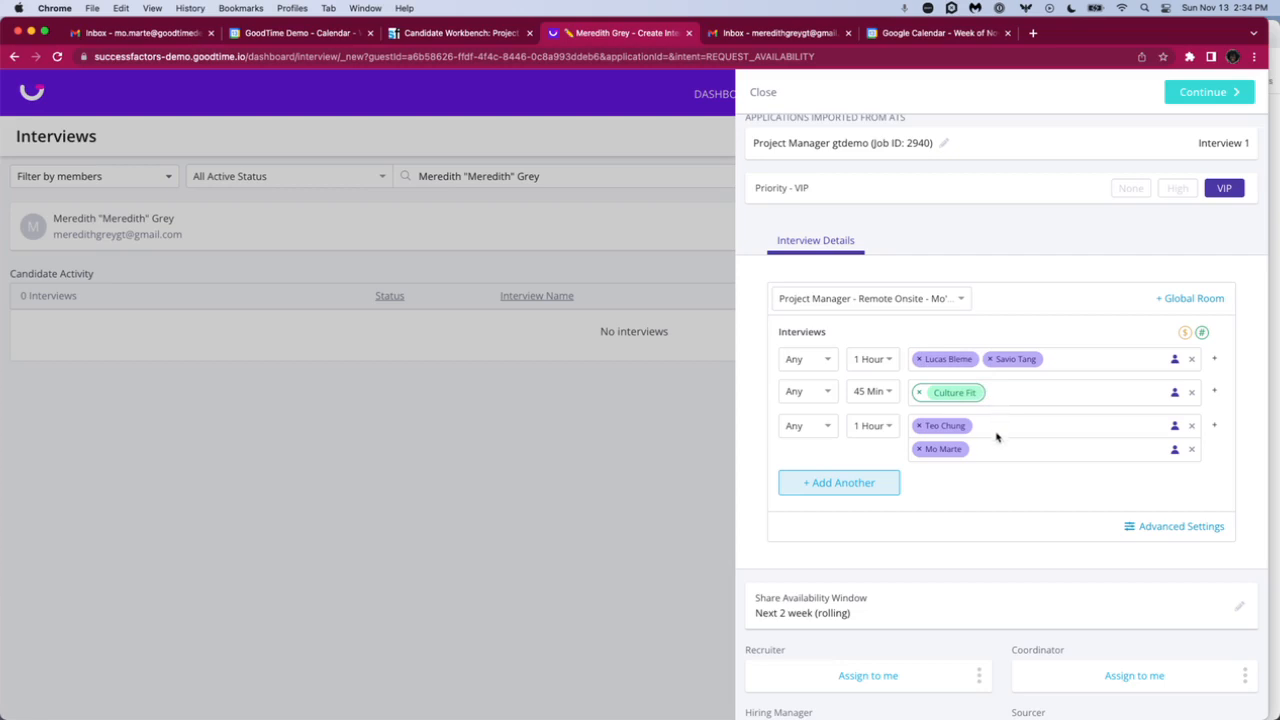
pyautogui.moveTo(988, 449)
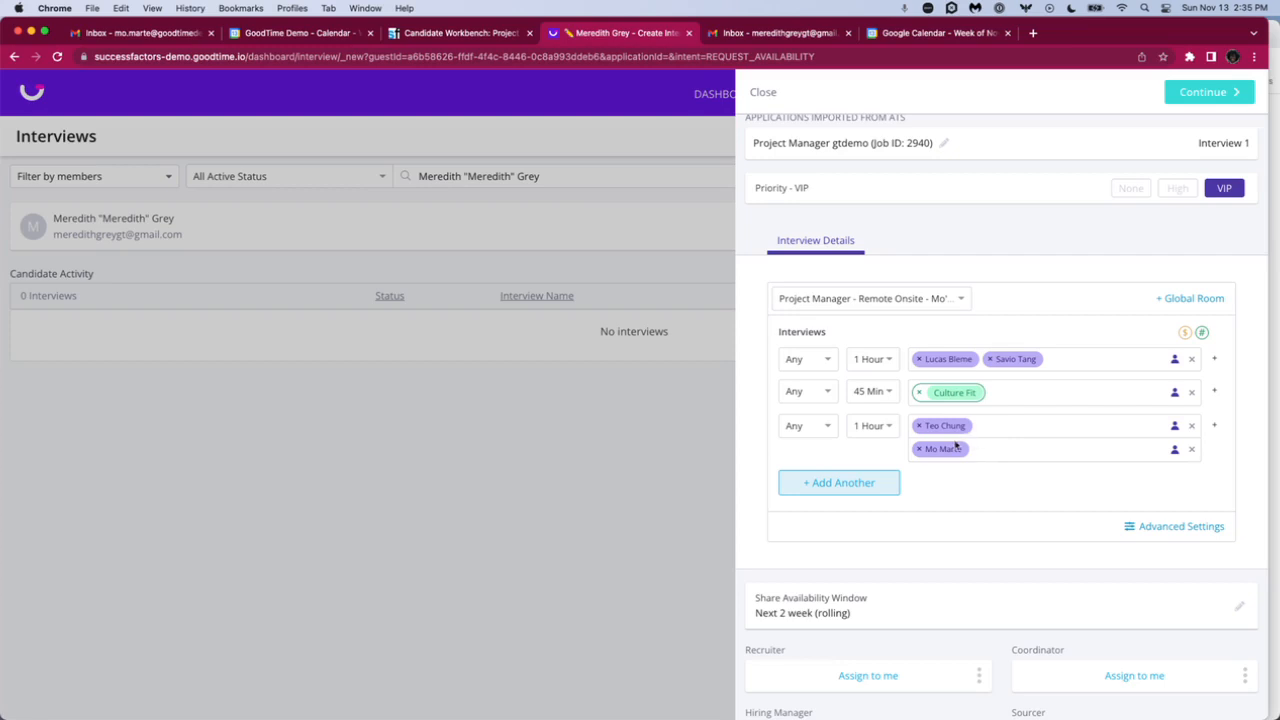
pyautogui.moveTo(984, 442)
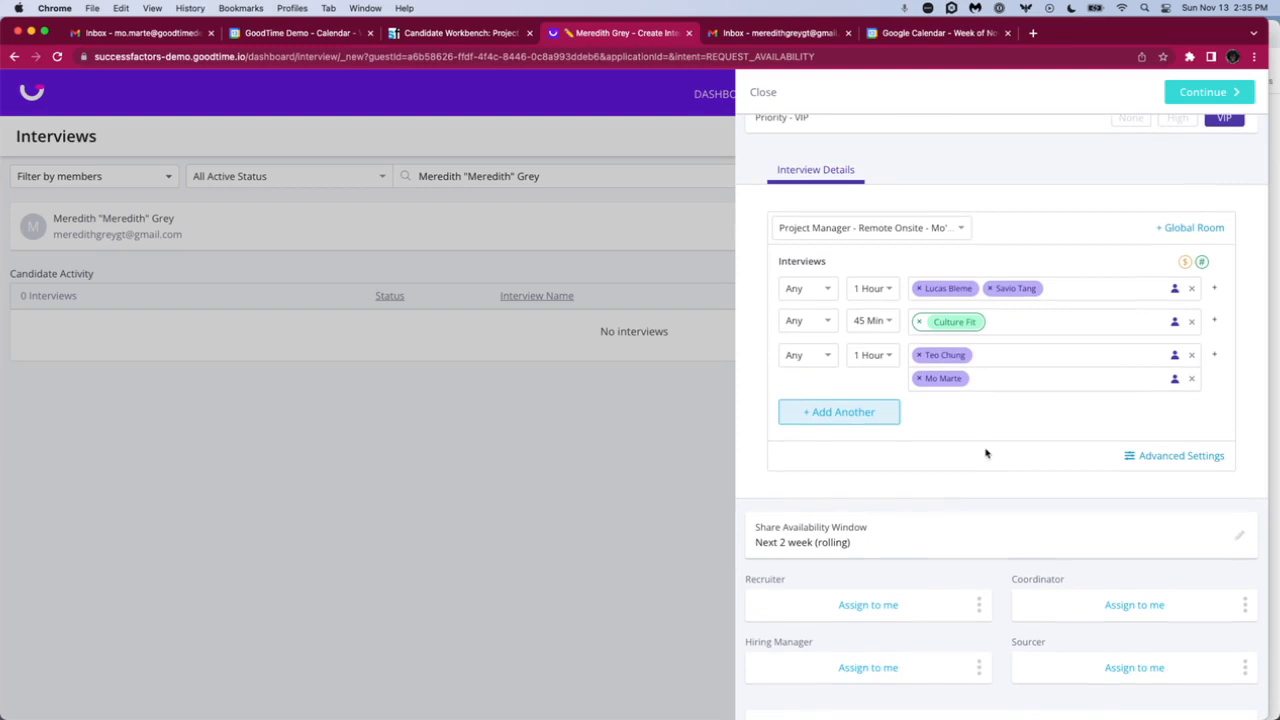
# - Open the Share Availability Window editor and review the rolling November 14–27 range
pyautogui.click(1238, 536)
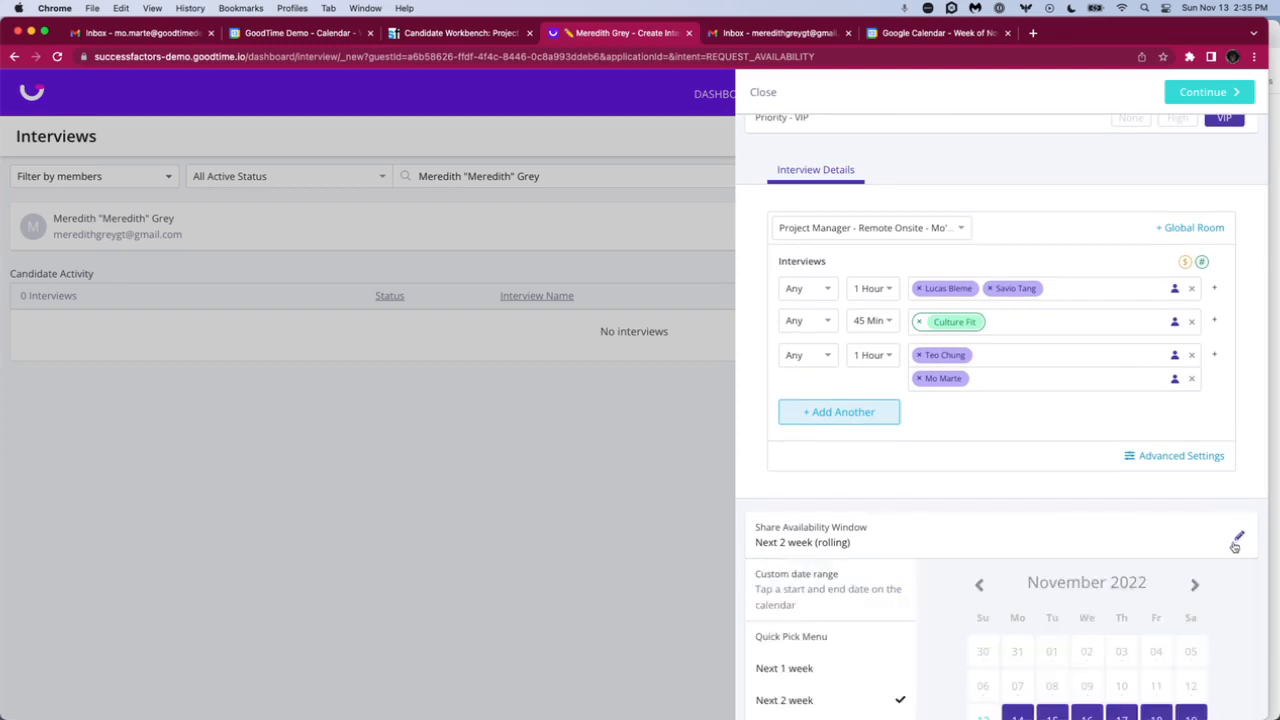
pyautogui.scroll(-3)
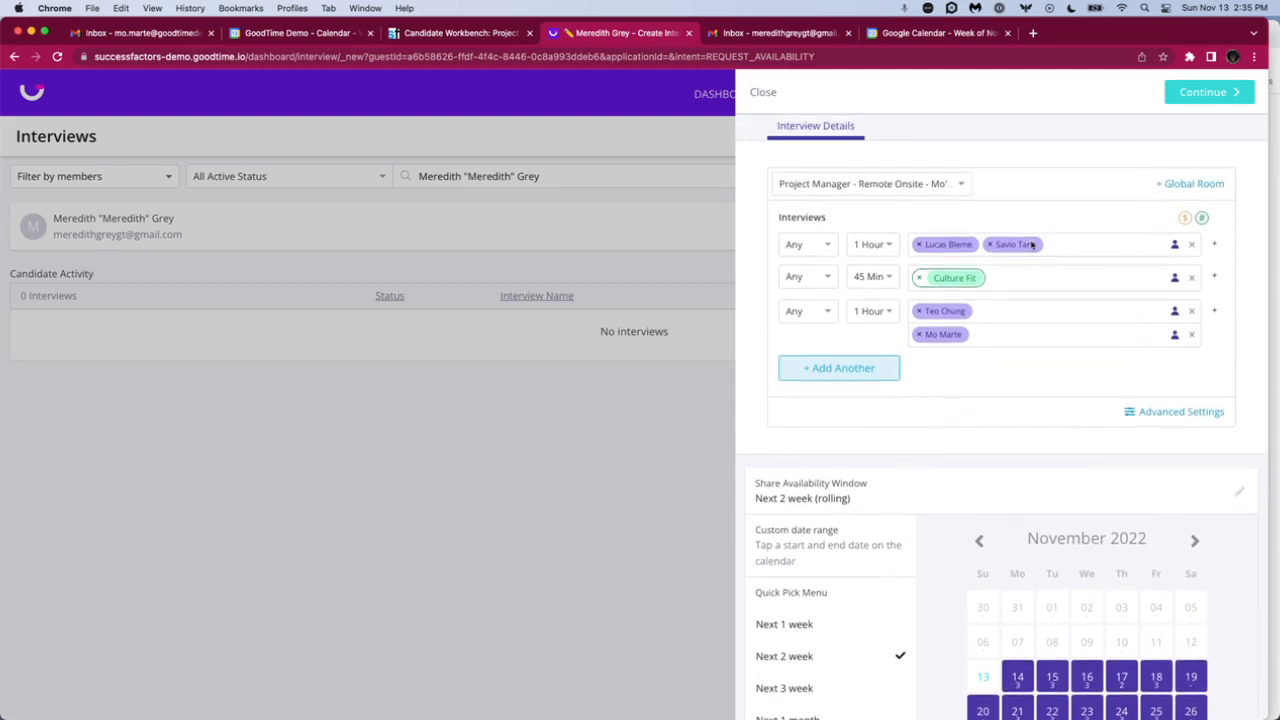
pyautogui.scroll(-3)
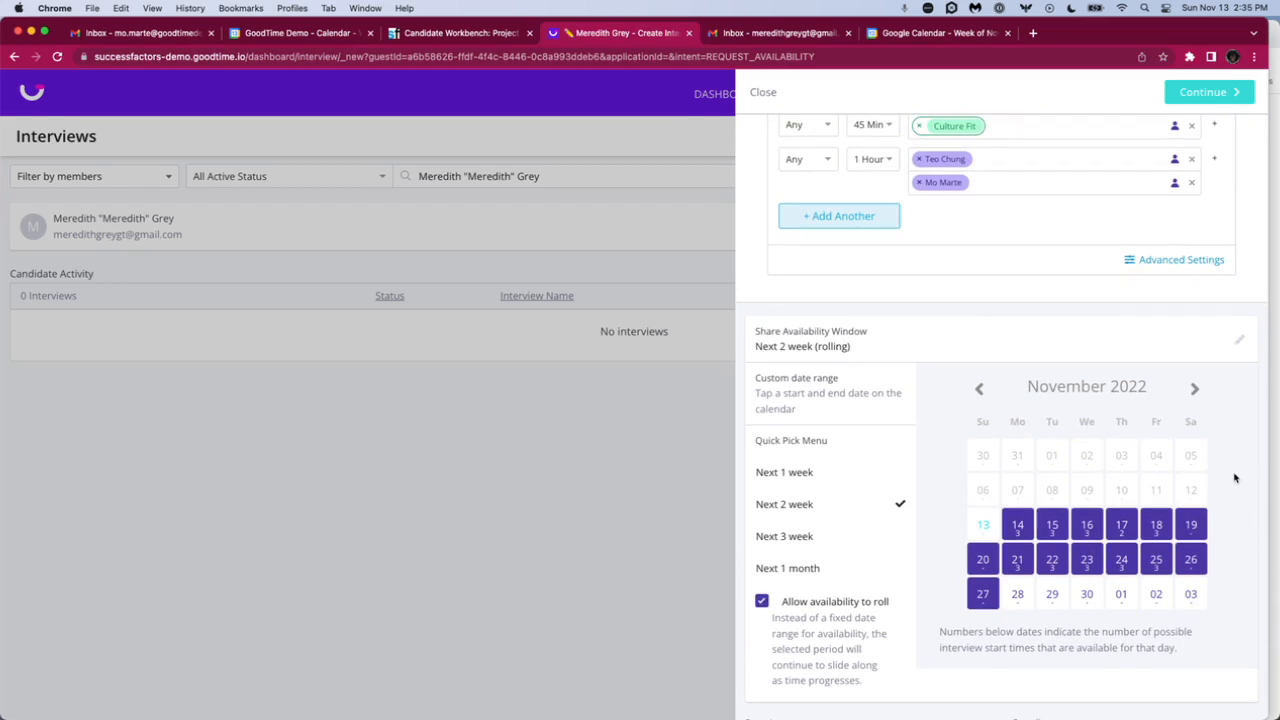
pyautogui.moveTo(1211, 544)
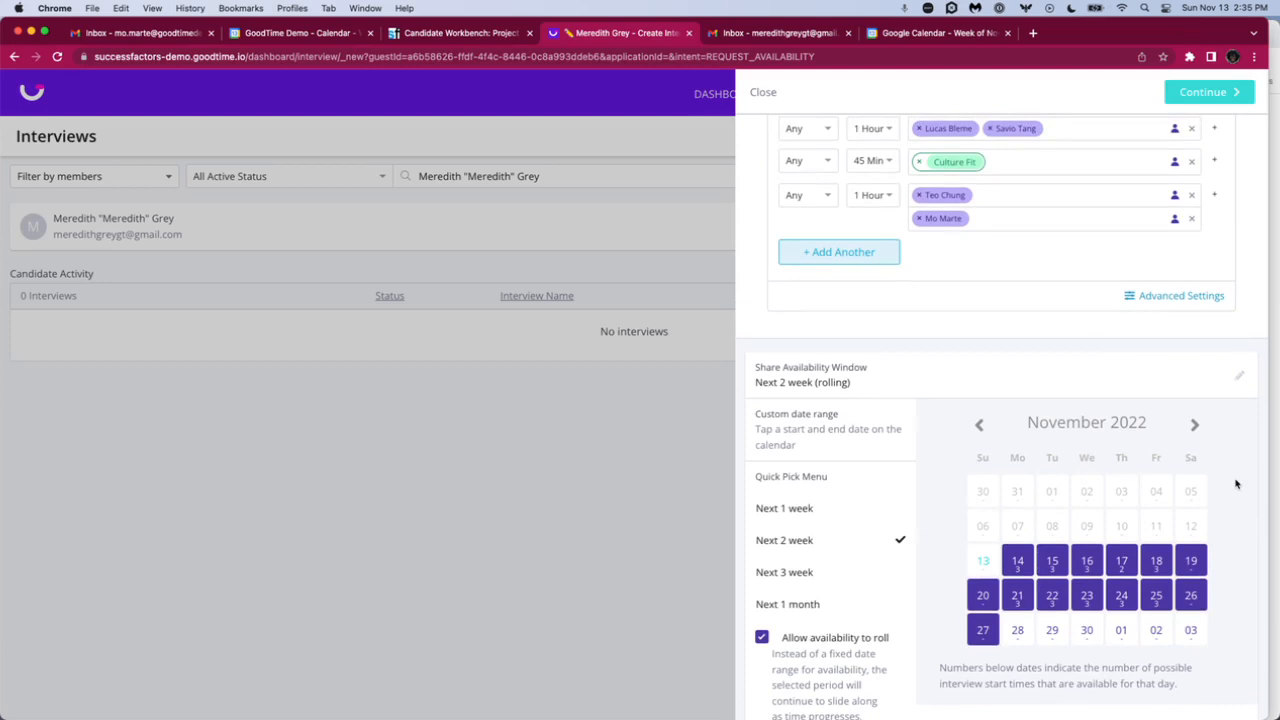
pyautogui.scroll(3)
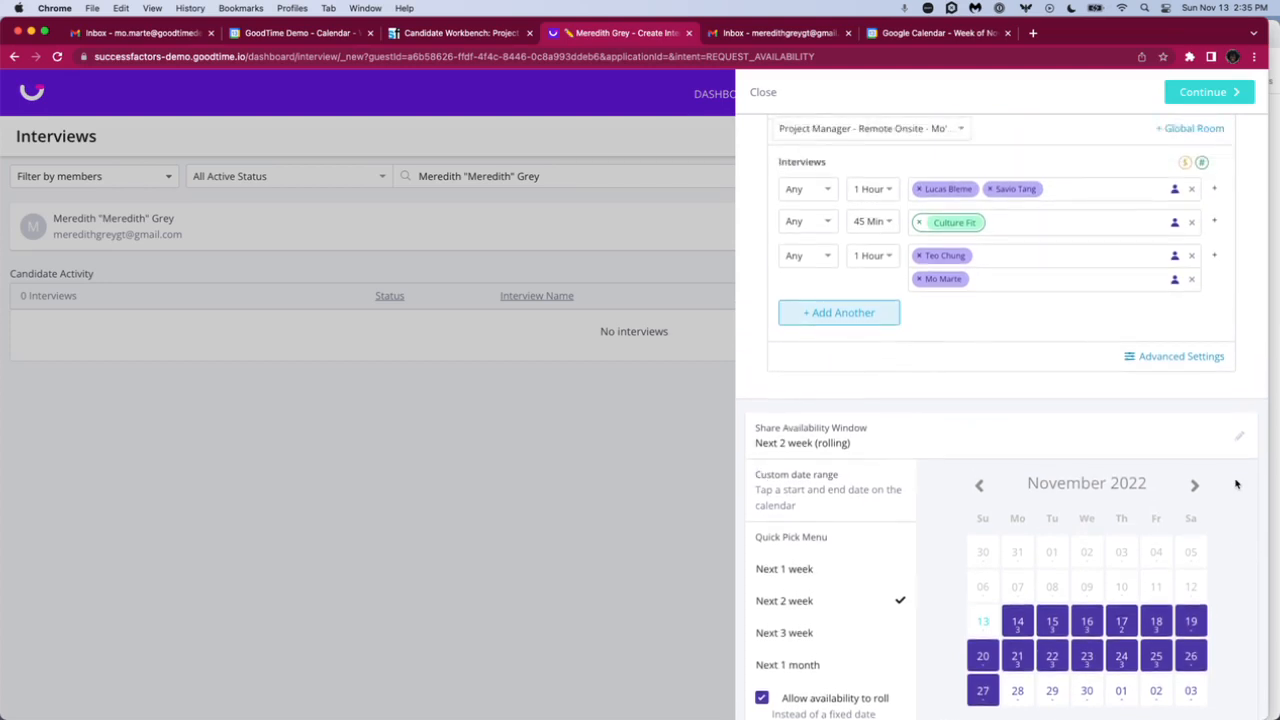
pyautogui.scroll(3)
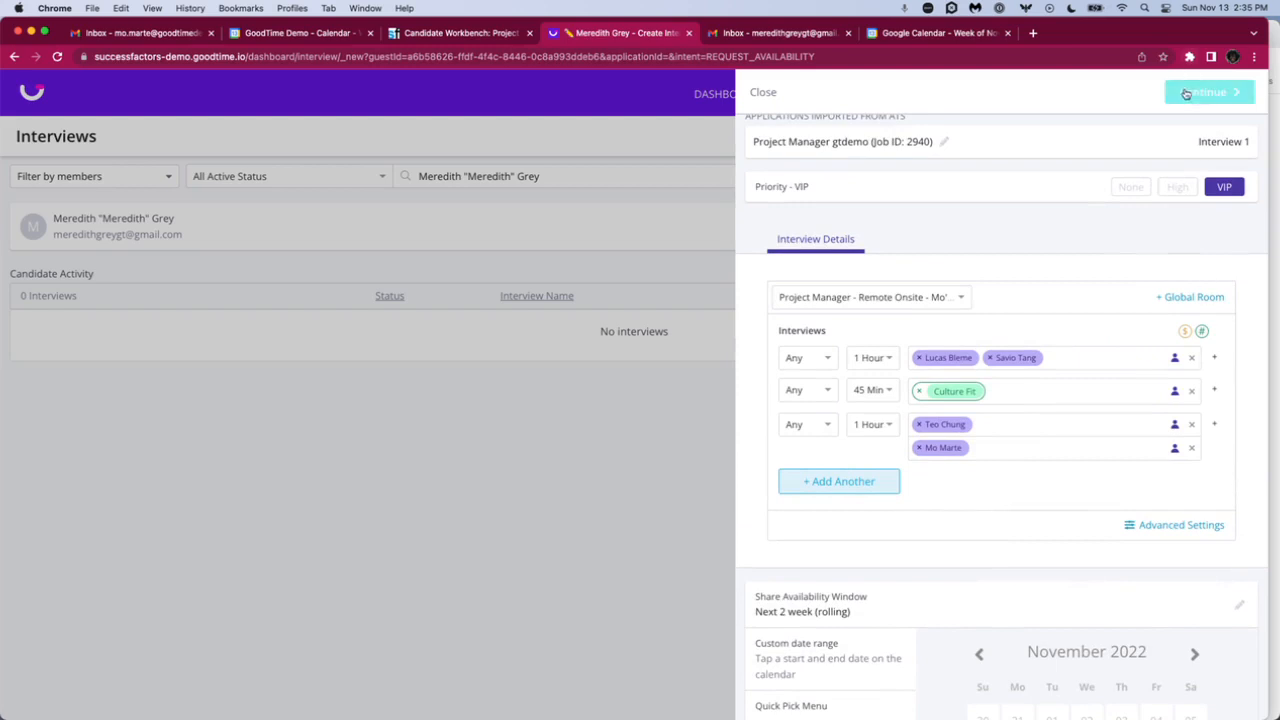
# - Review the three-part virtual onsite schedule and send Meredith the availability request
pyautogui.click(1209, 91)
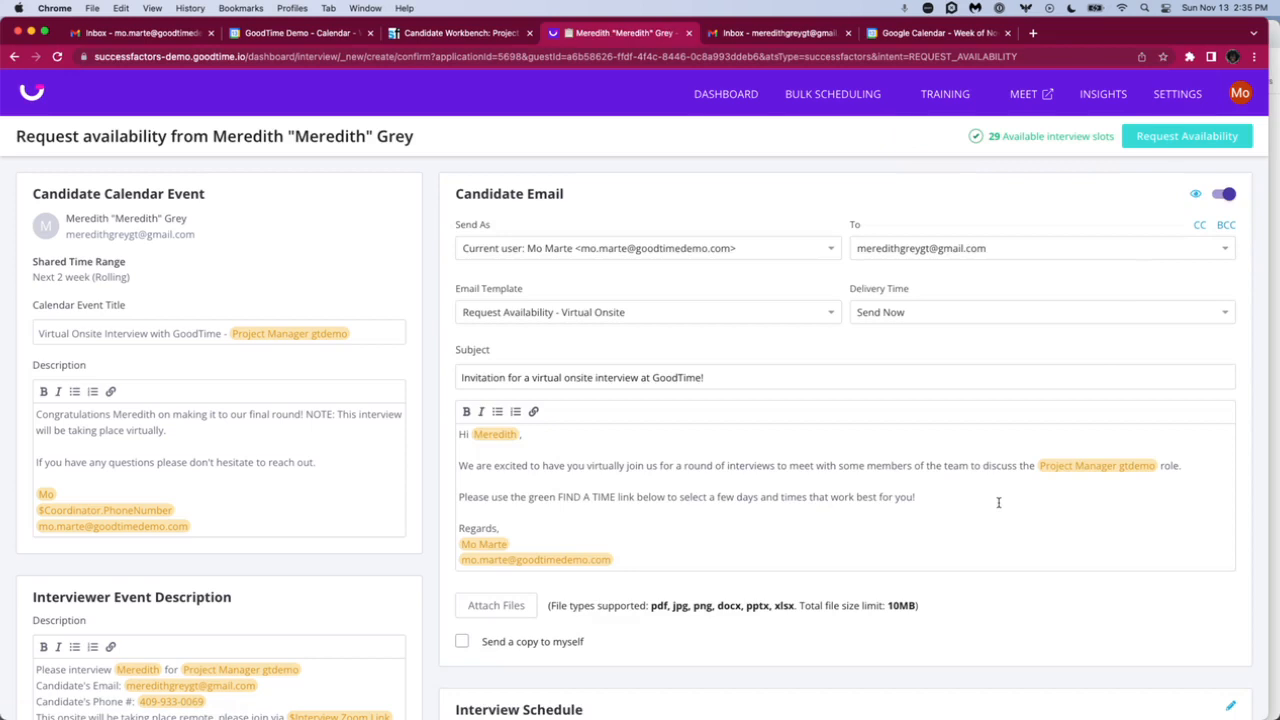
pyautogui.scroll(-3)
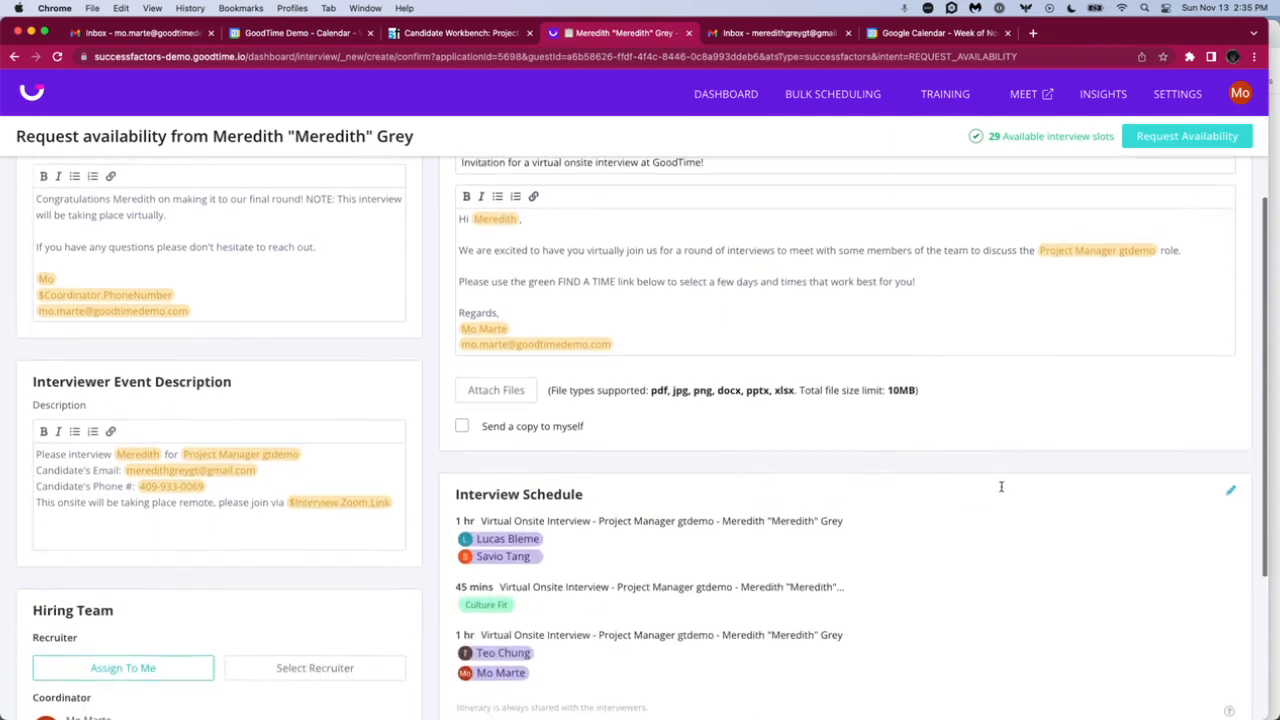
pyautogui.scroll(-3)
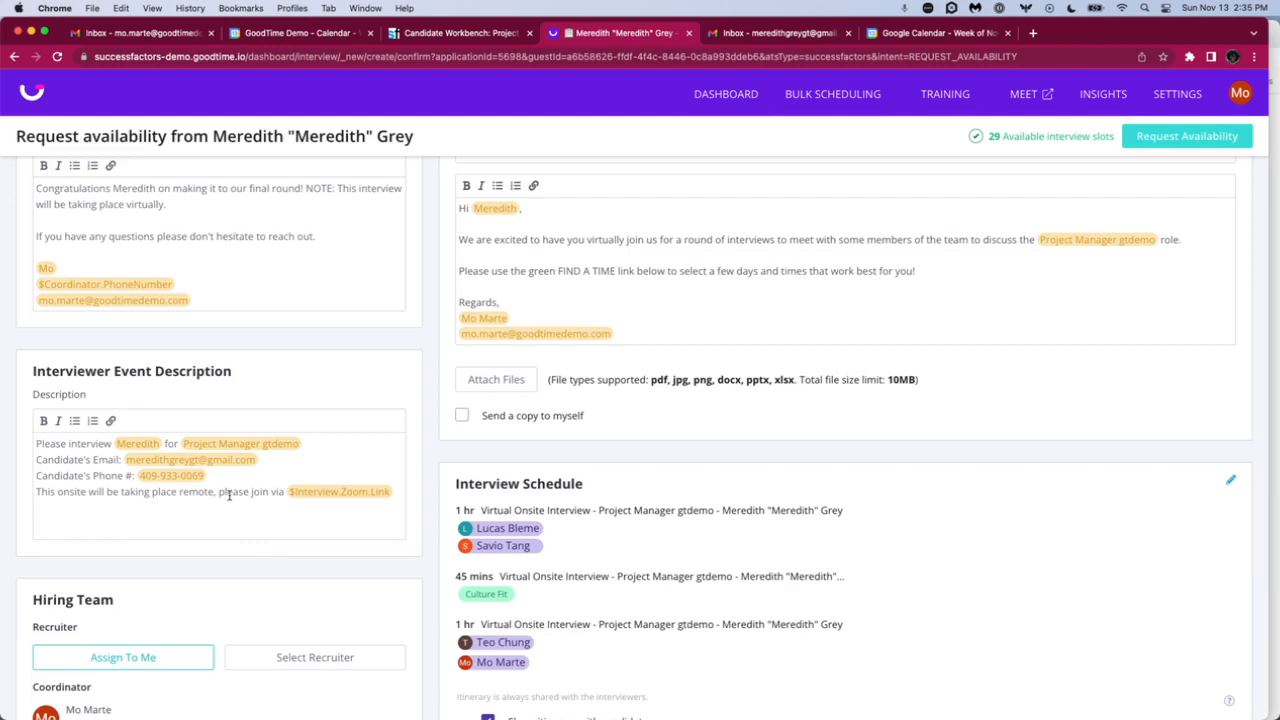
pyautogui.moveTo(725, 527)
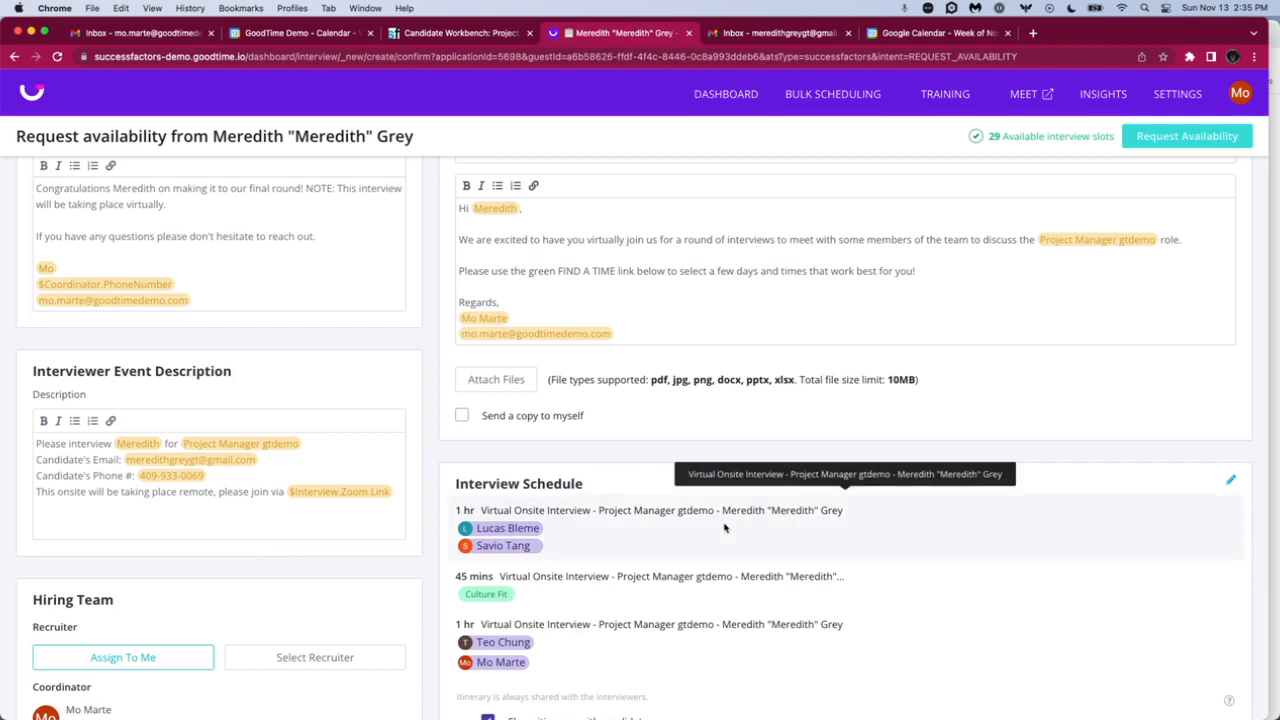
pyautogui.scroll(-3)
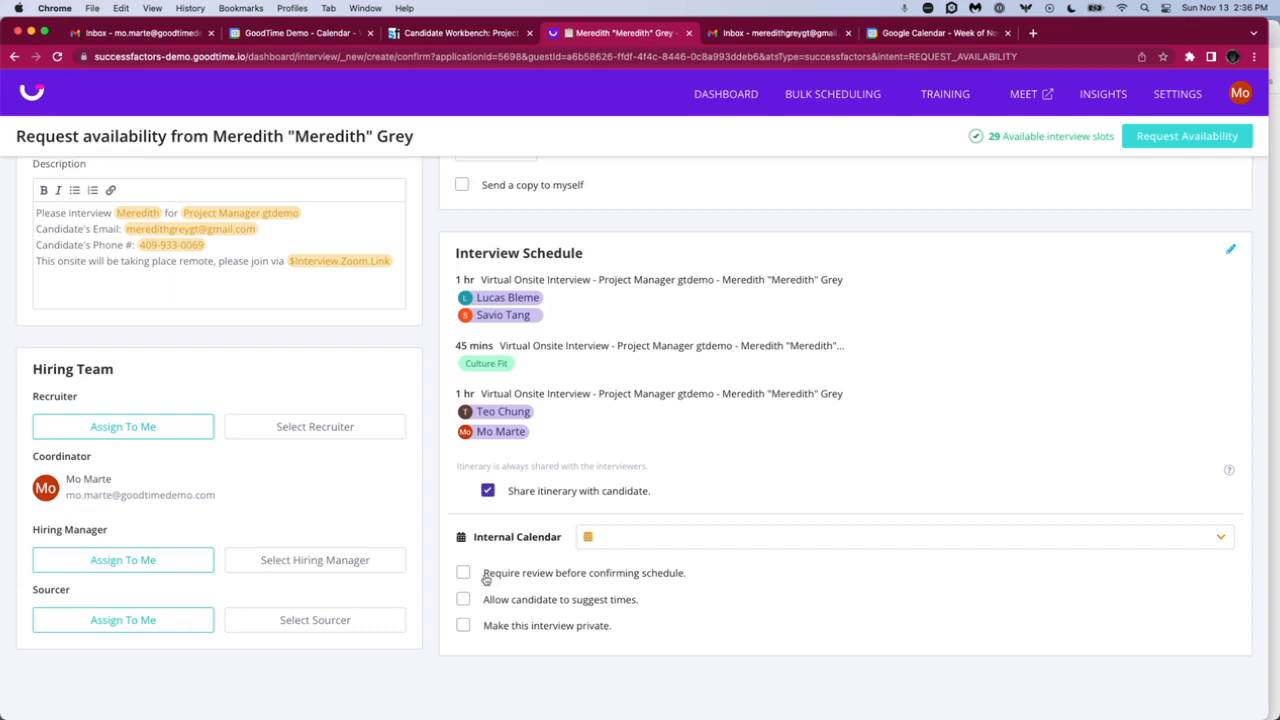
pyautogui.moveTo(488, 608)
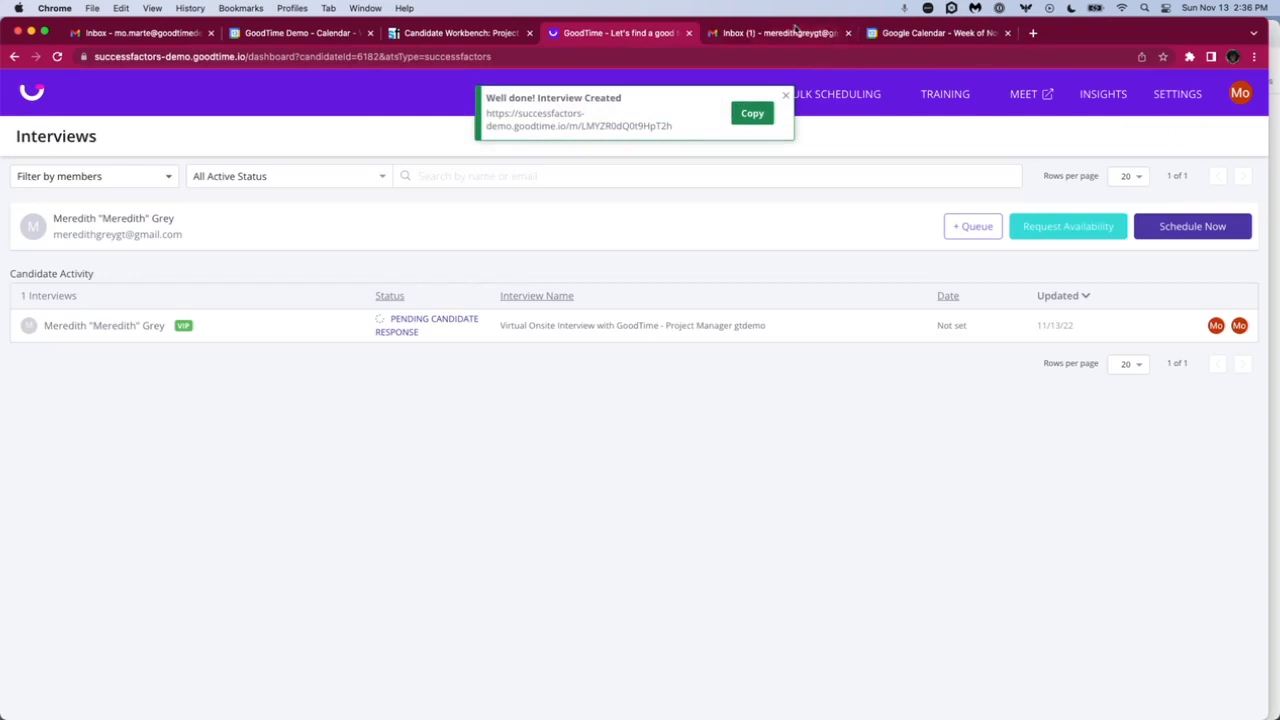
pyautogui.click(780, 33)
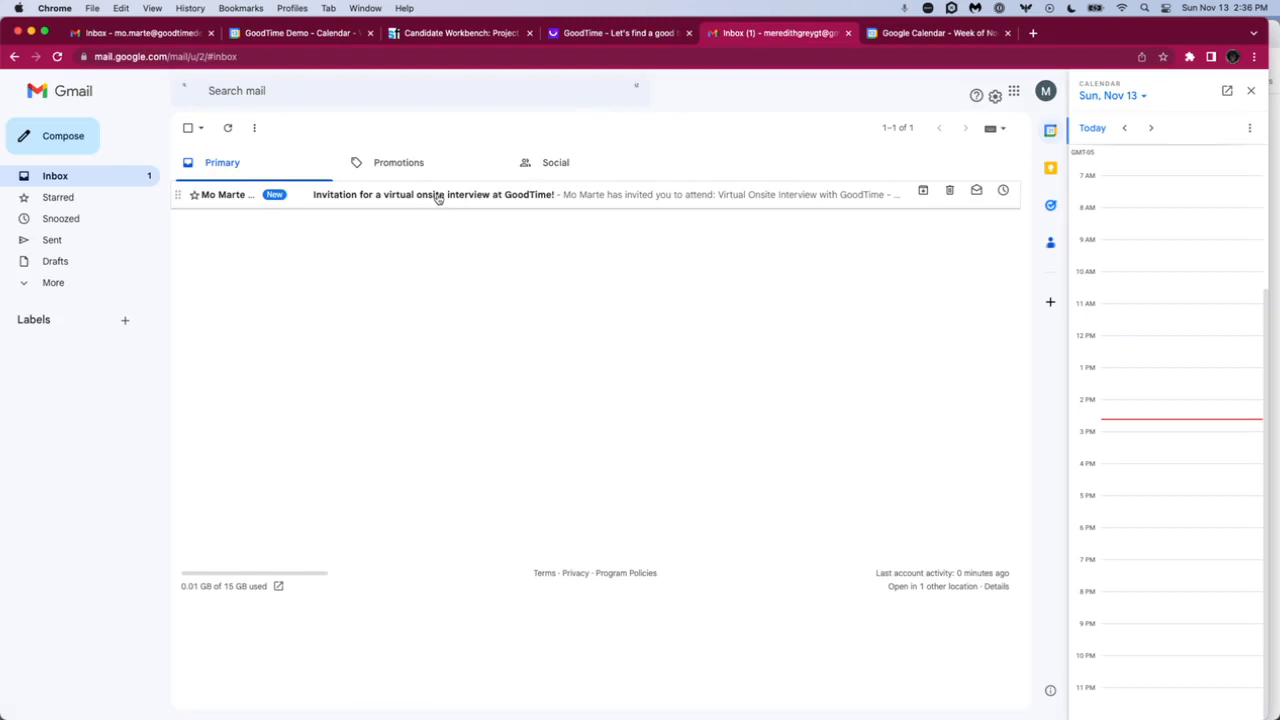
# - Open the 'Invitation for a virtual onsite interview at GoodTime!' email in Gmail
pyautogui.click(433, 194)
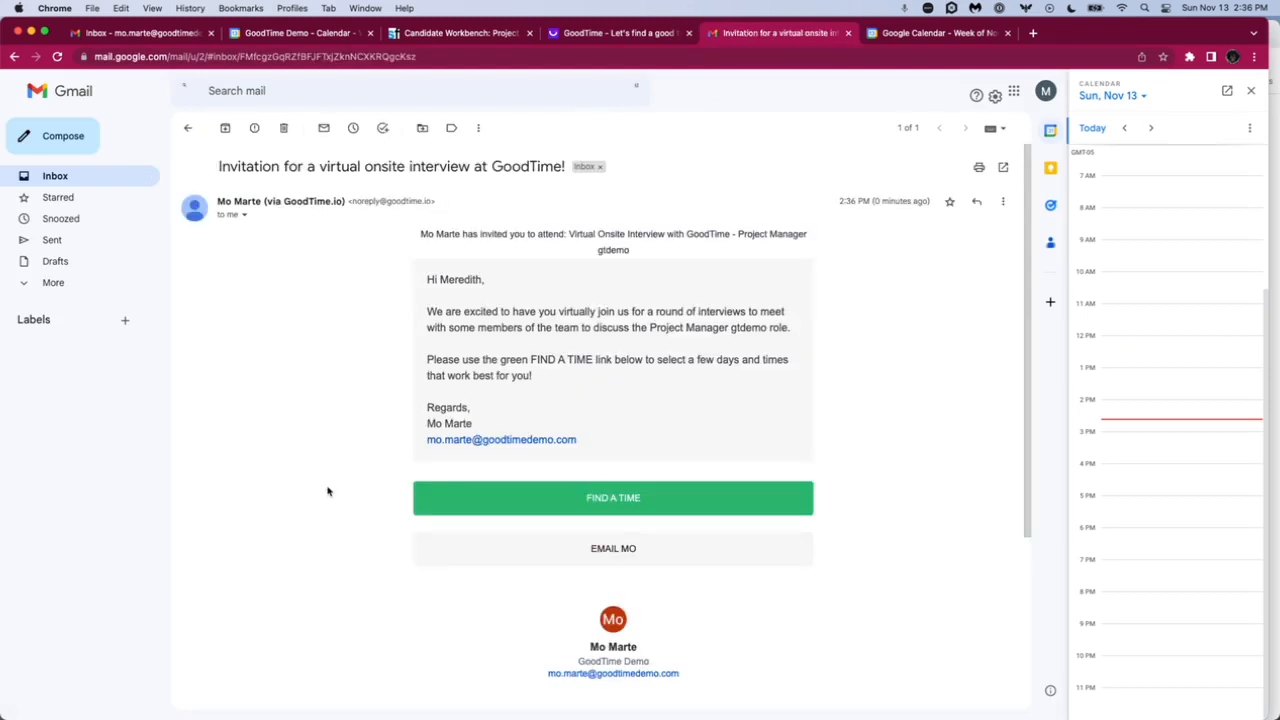
pyautogui.moveTo(290, 503)
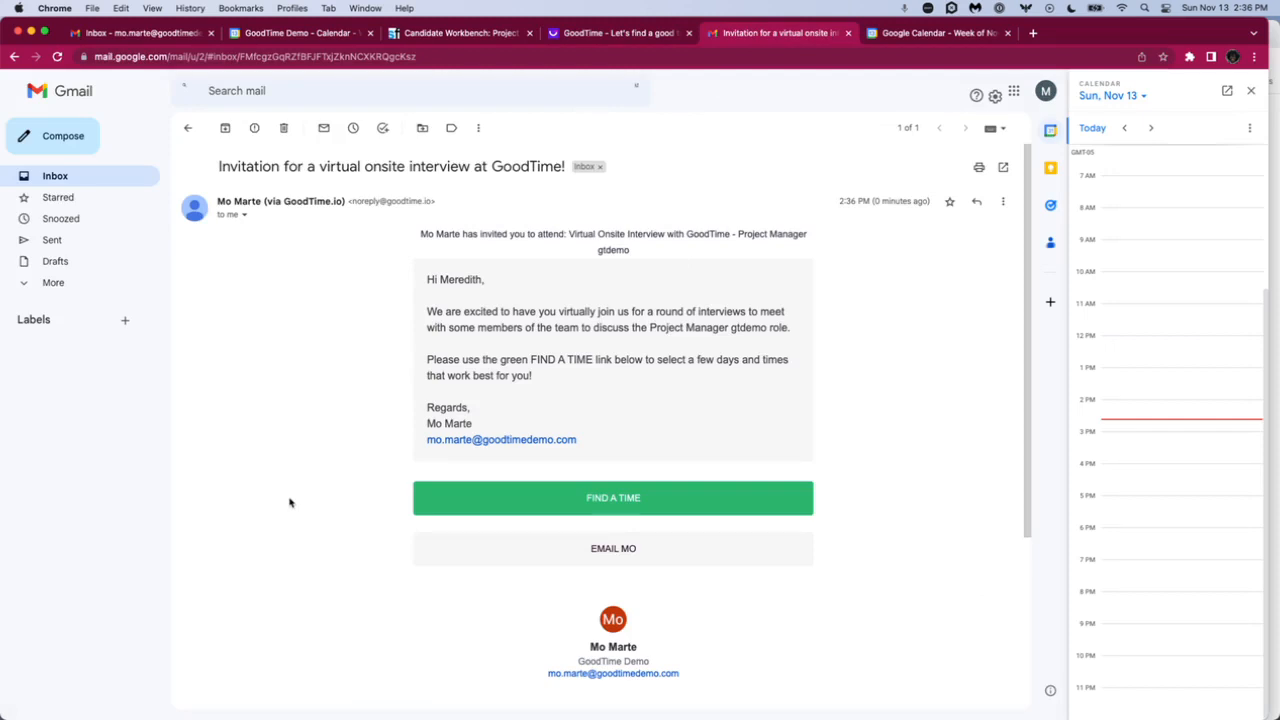
pyautogui.moveTo(375, 511)
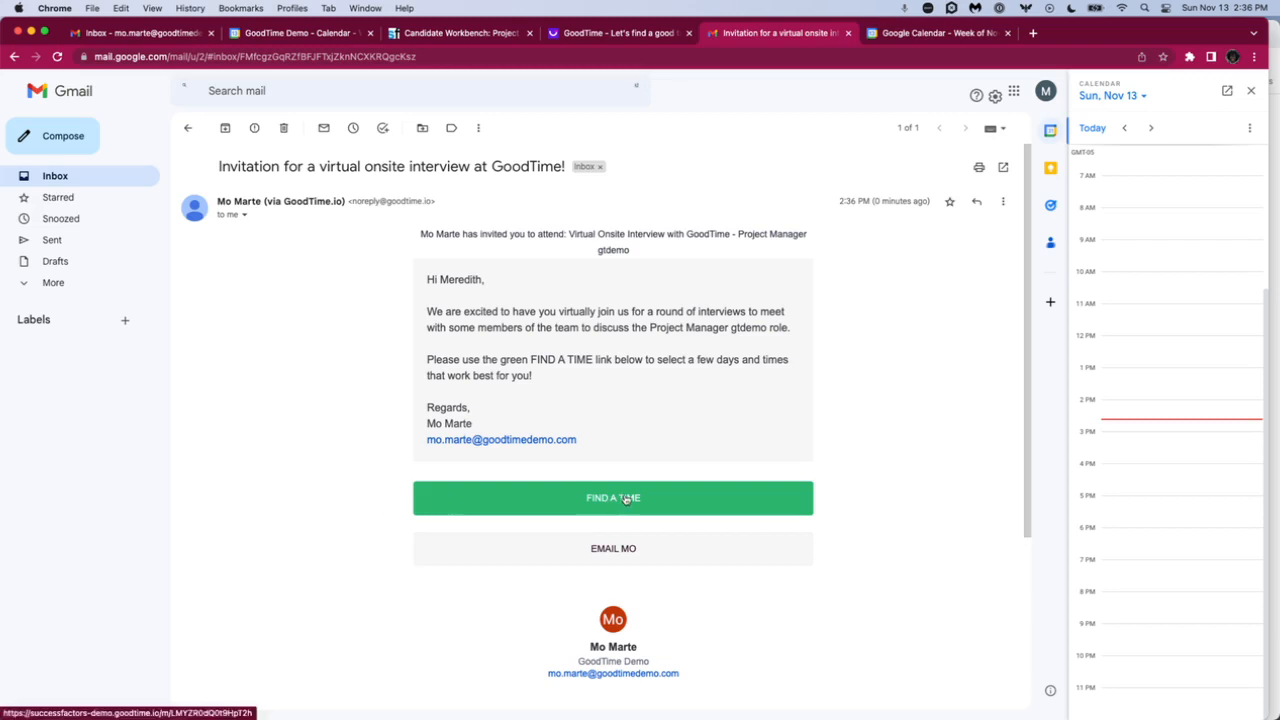
# - Begin scheduling from the email's Find a Time link and pick Monday, November 14
pyautogui.click(612, 497)
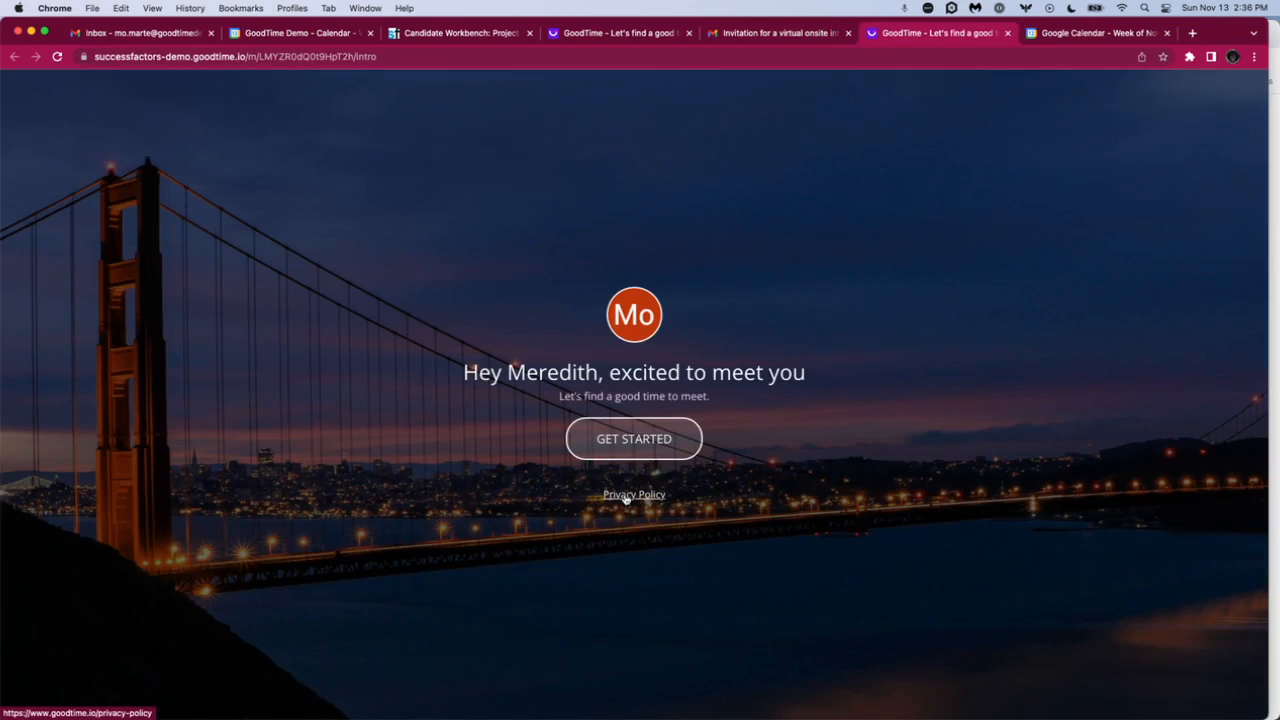
pyautogui.moveTo(705, 450)
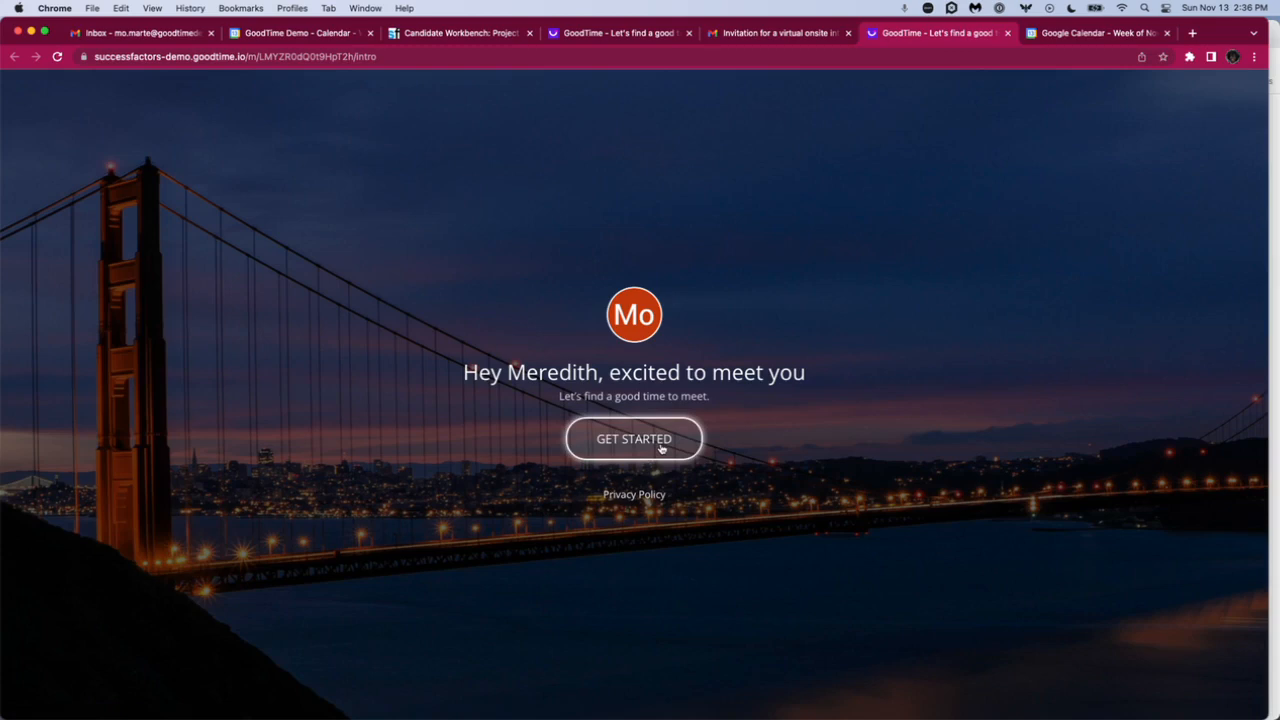
pyautogui.click(633, 439)
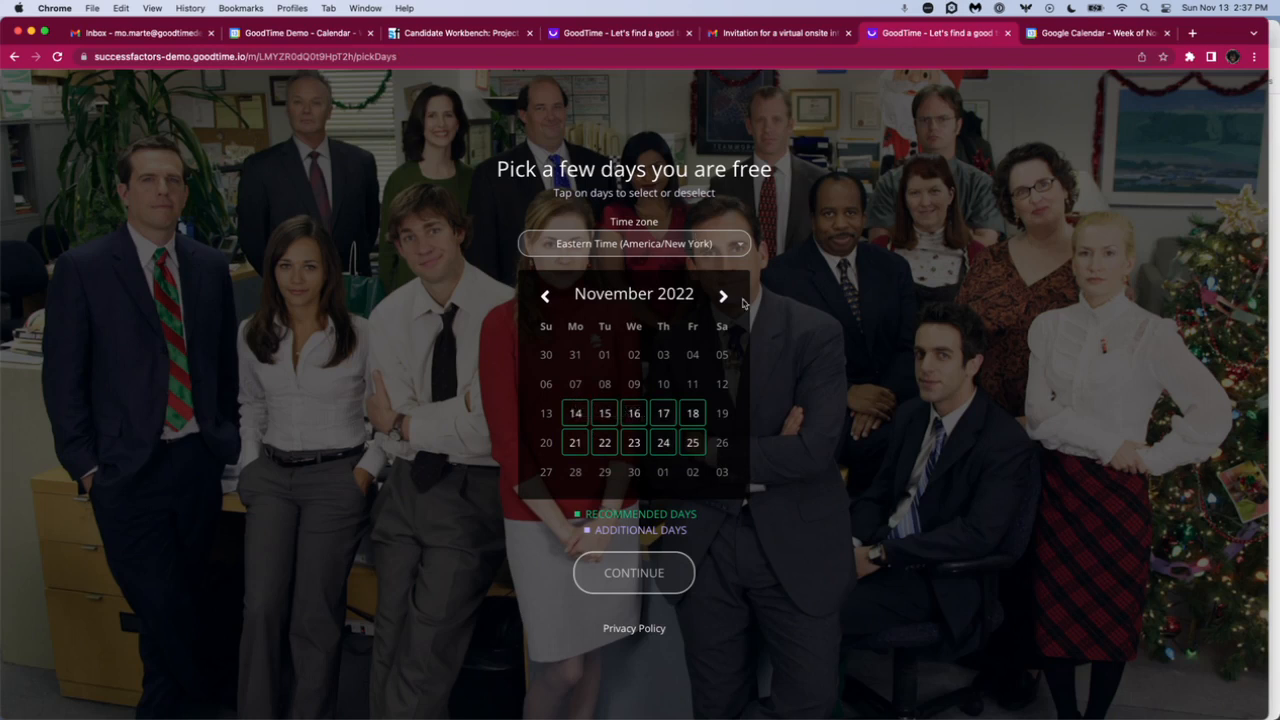
pyautogui.moveTo(744, 303)
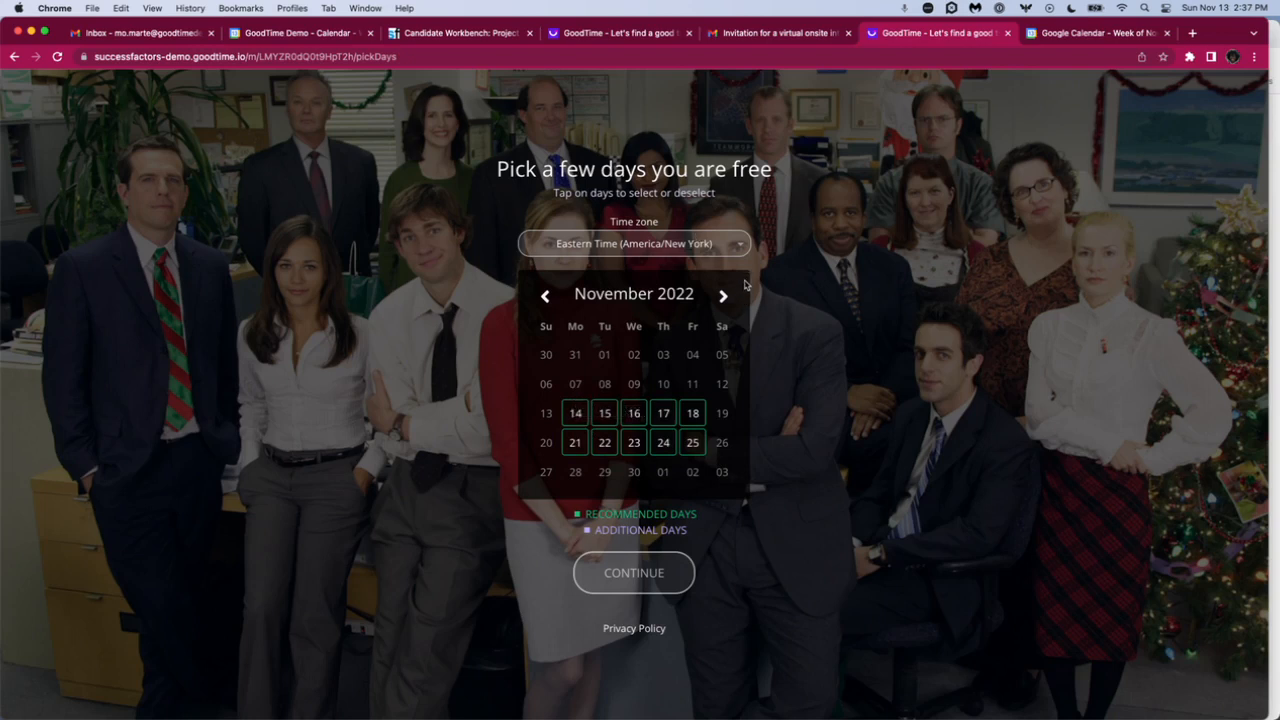
pyautogui.click(575, 412)
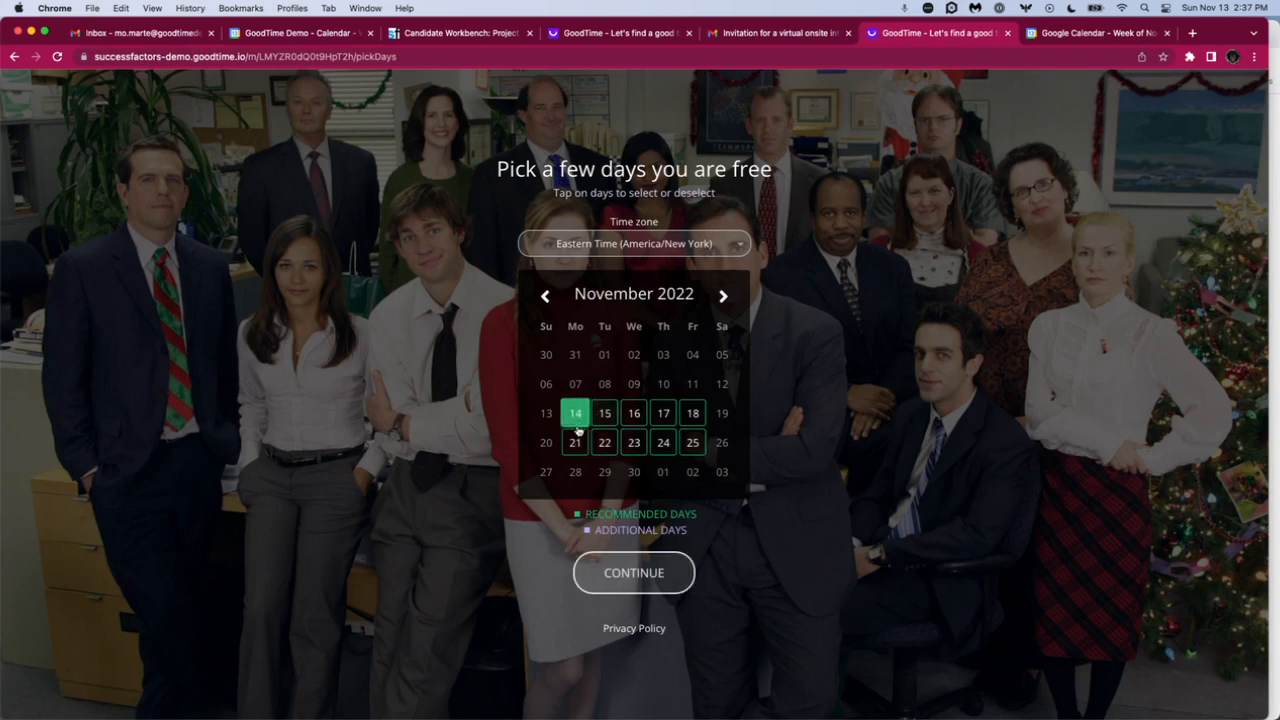
pyautogui.moveTo(633, 572)
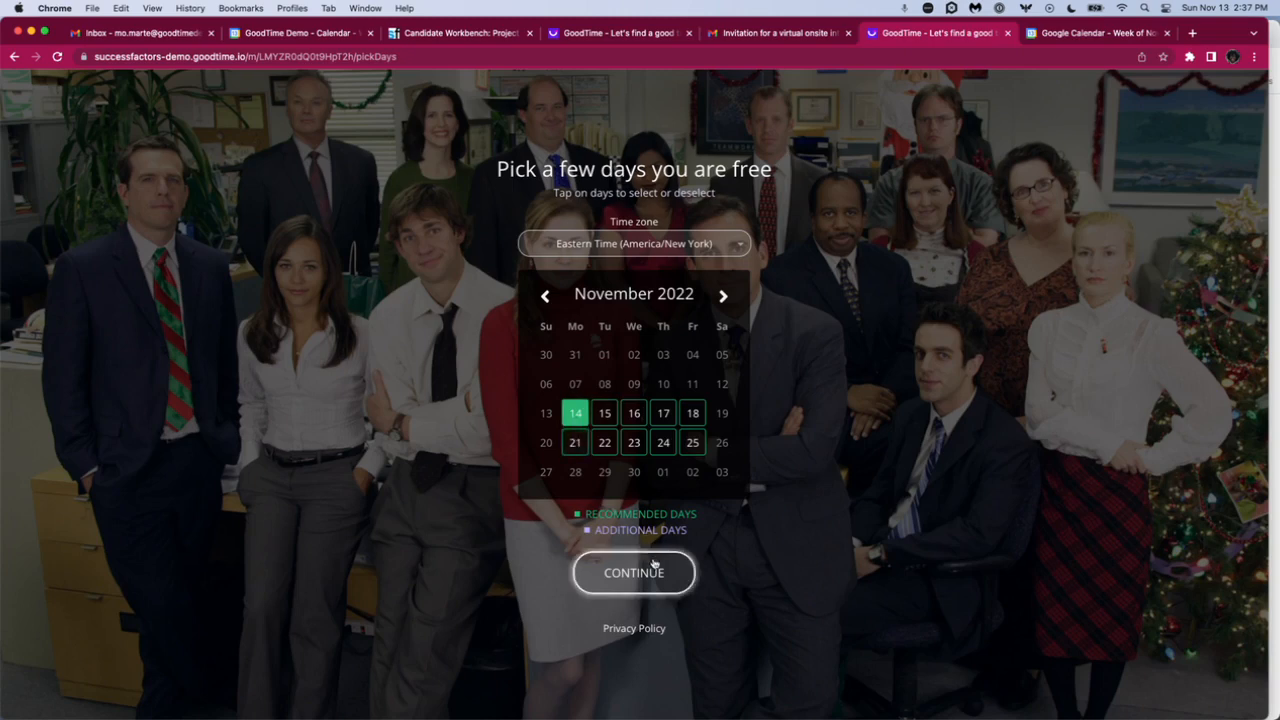
# - Choose the November 14, 1:00–3:45 PM slot and confirm the interview
pyautogui.click(633, 572)
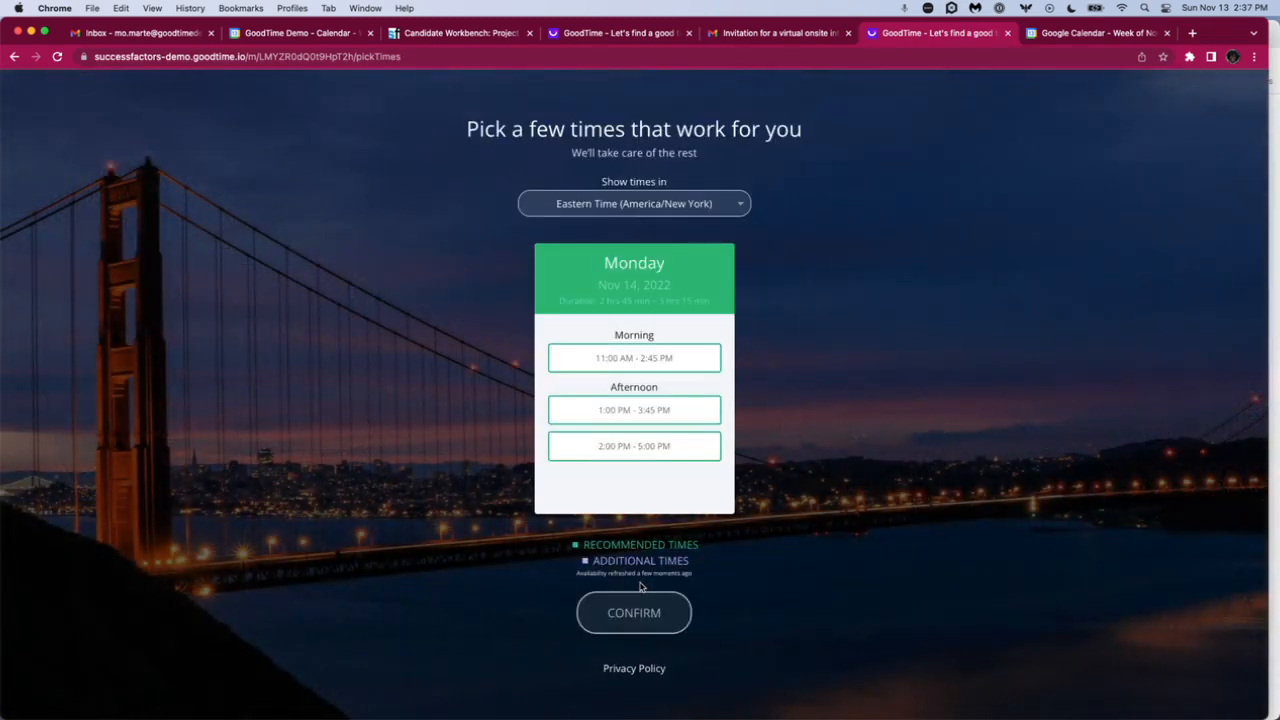
pyautogui.moveTo(685, 475)
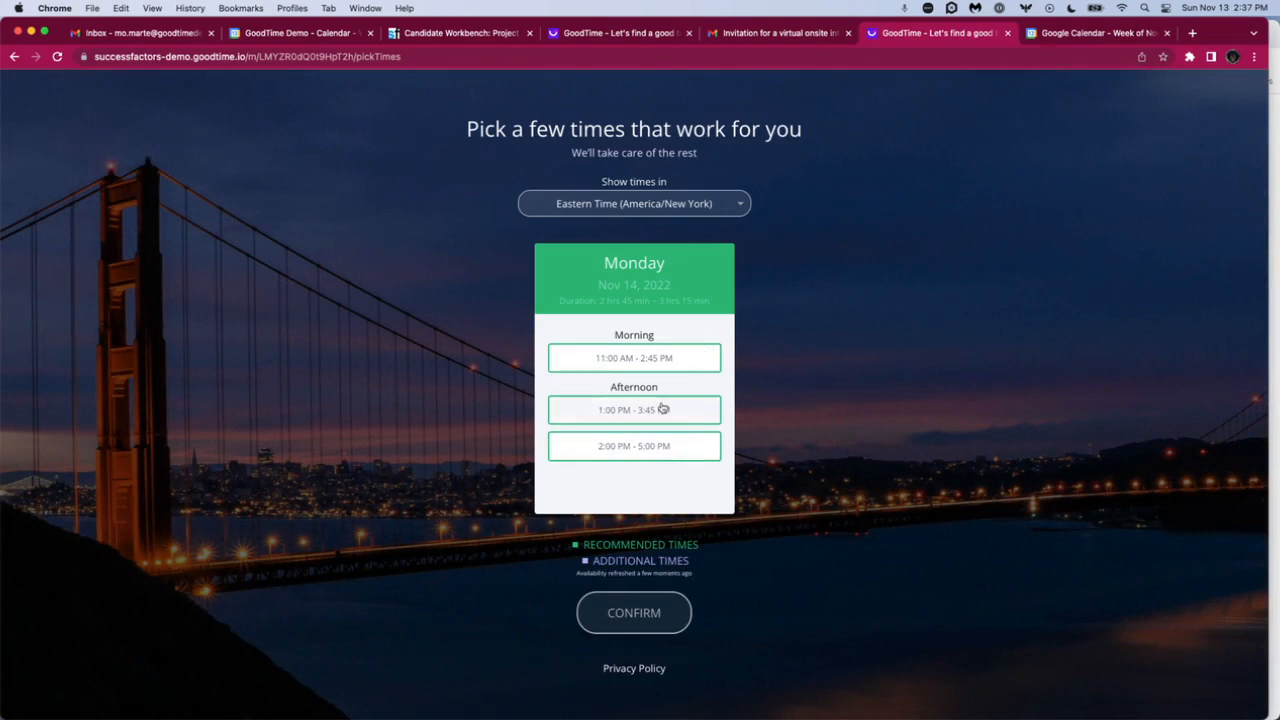
pyautogui.click(633, 409)
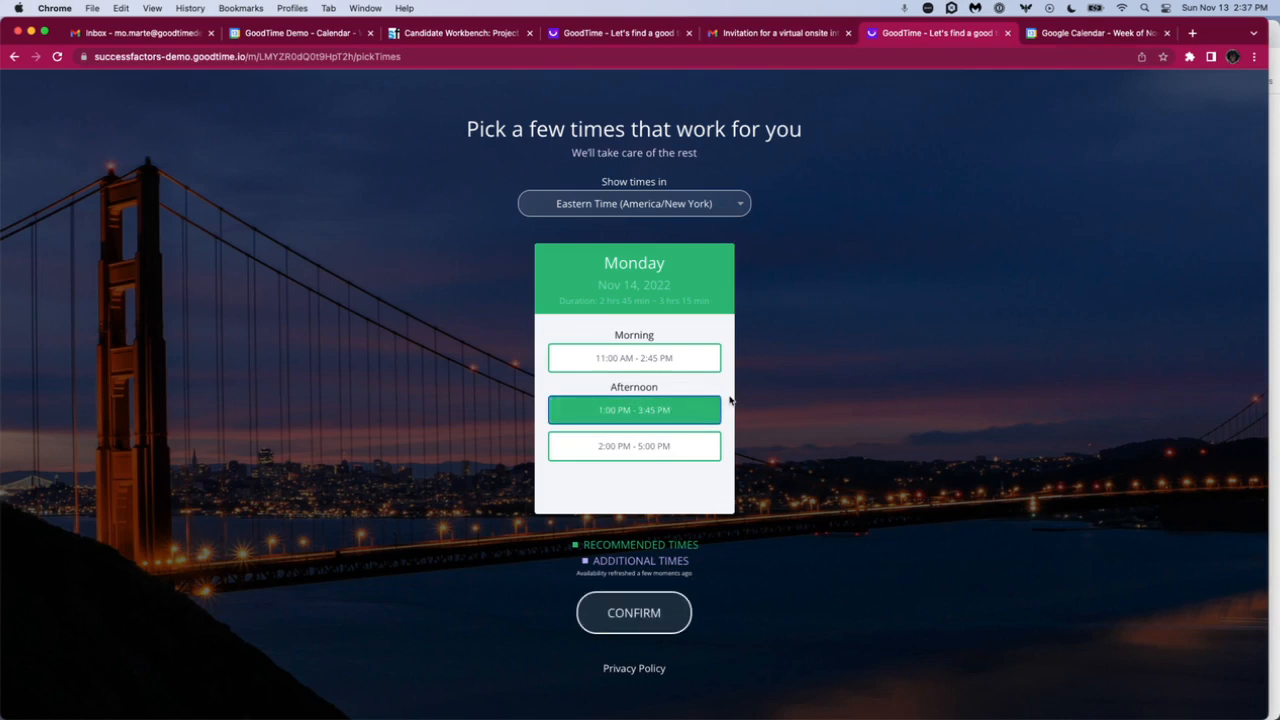
pyautogui.click(634, 612)
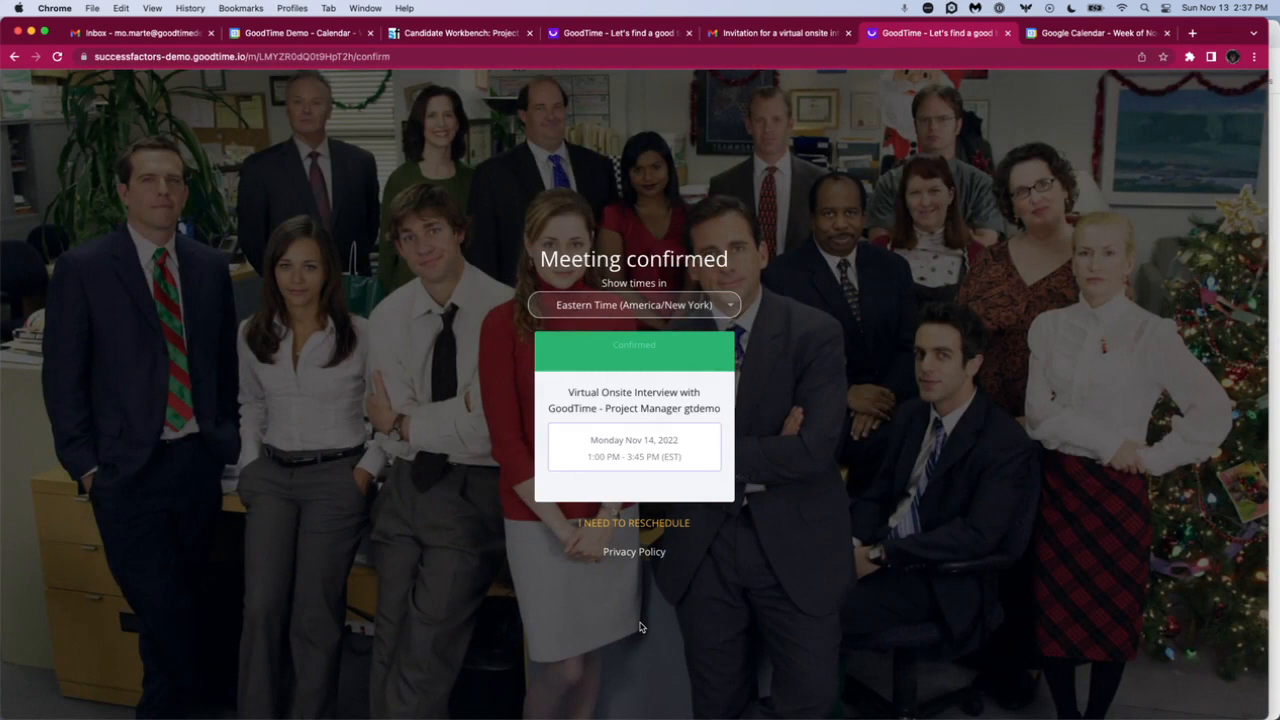
pyautogui.moveTo(625, 500)
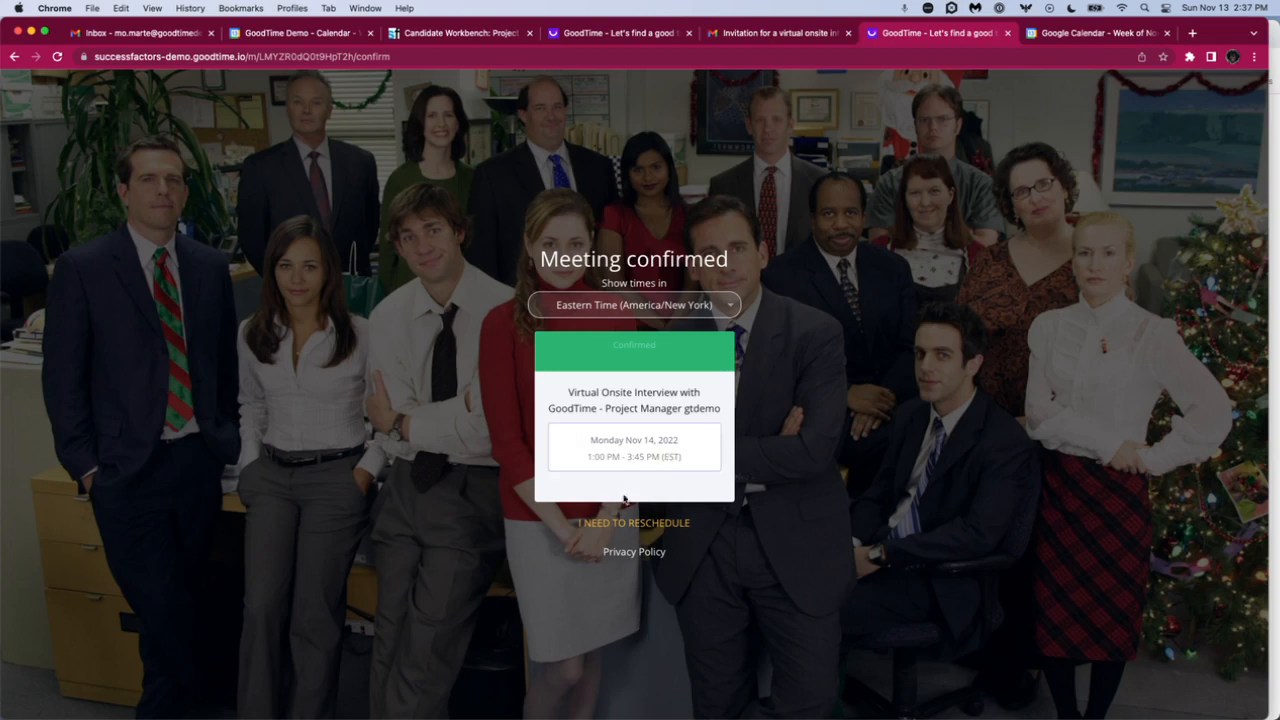
pyautogui.moveTo(643, 497)
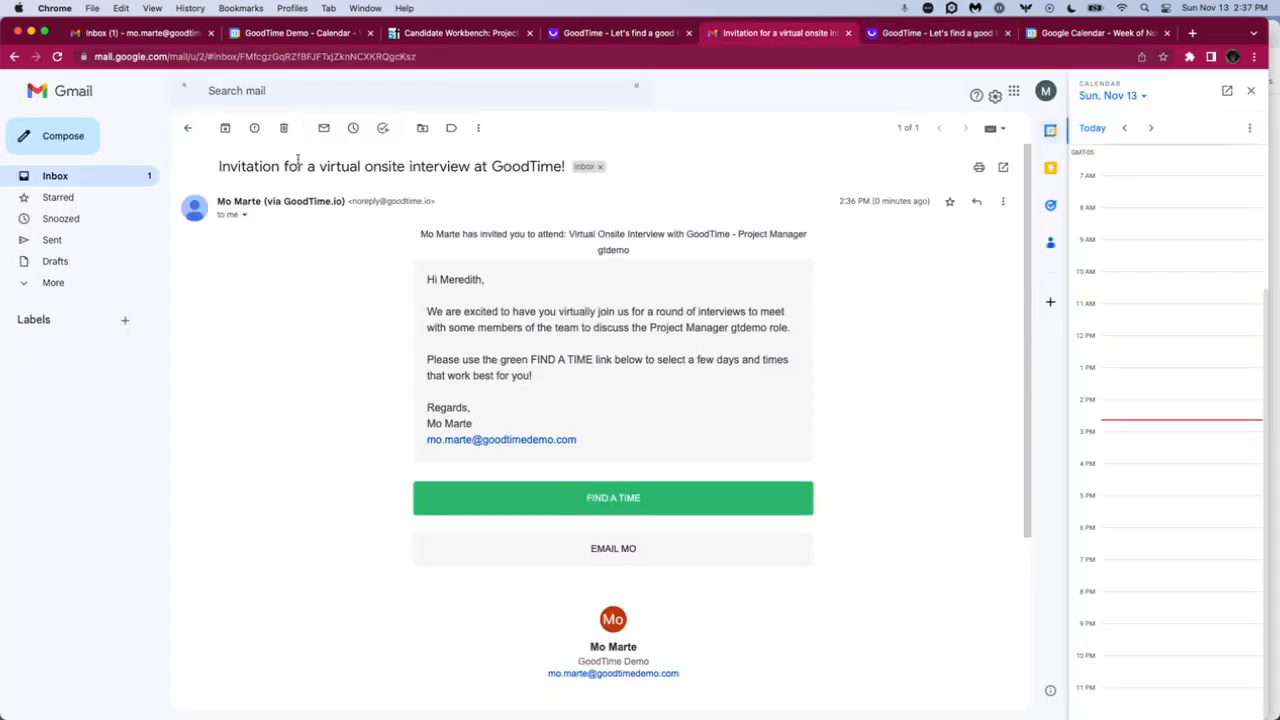
# - Open the 'Invitation: Virtual Onsite Interview' email and view its itinerary
pyautogui.click(188, 128)
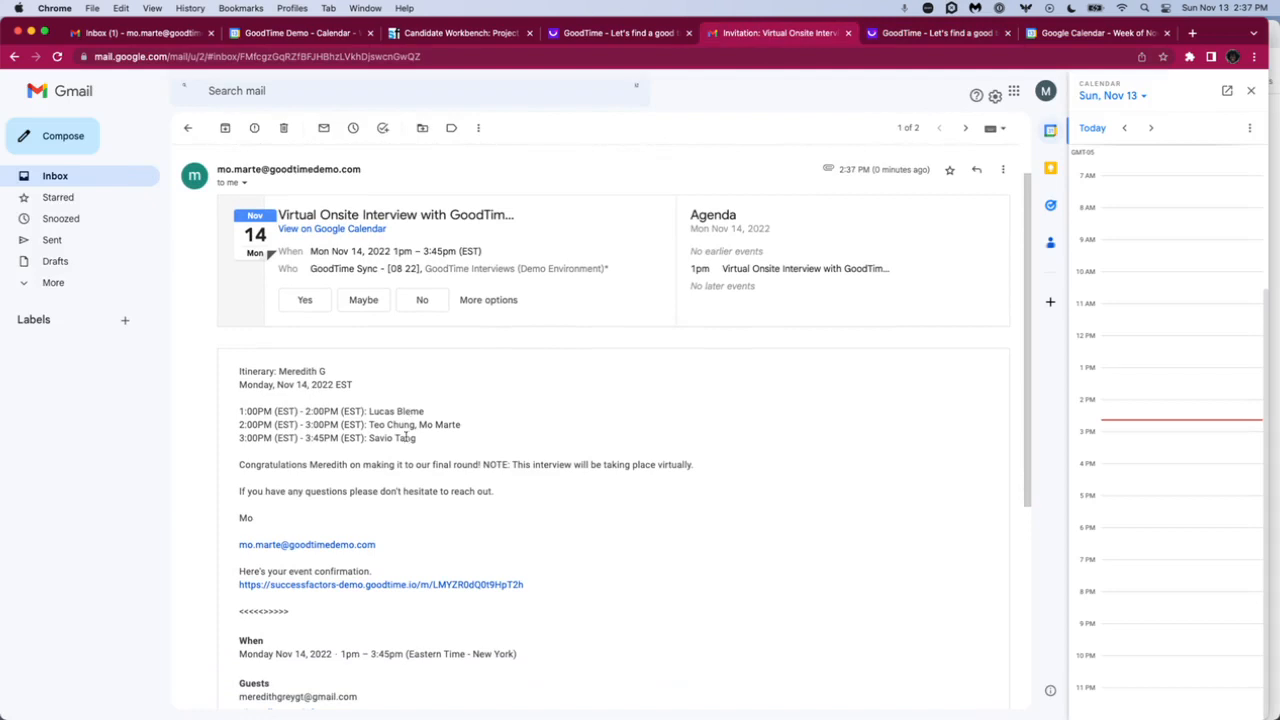
pyautogui.scroll(3)
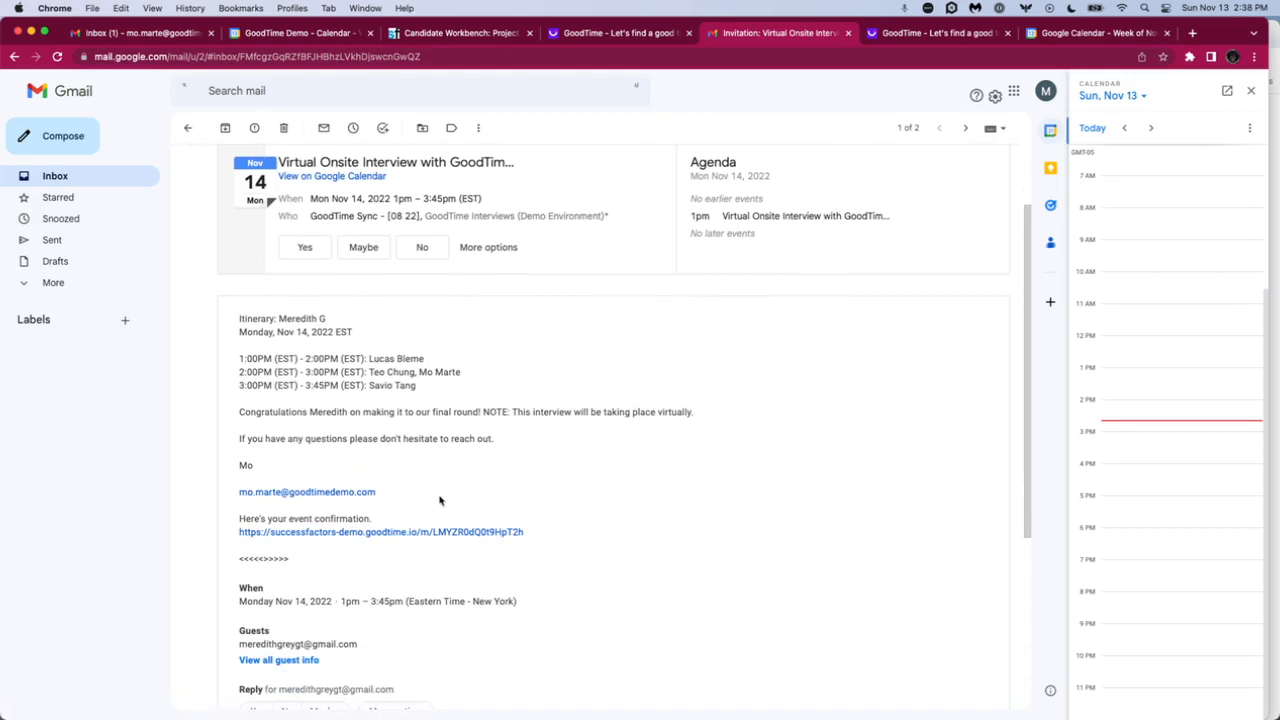
# - View the November 14 interview on the candidate's and coordinator's Google Calendars
pyautogui.click(1095, 33)
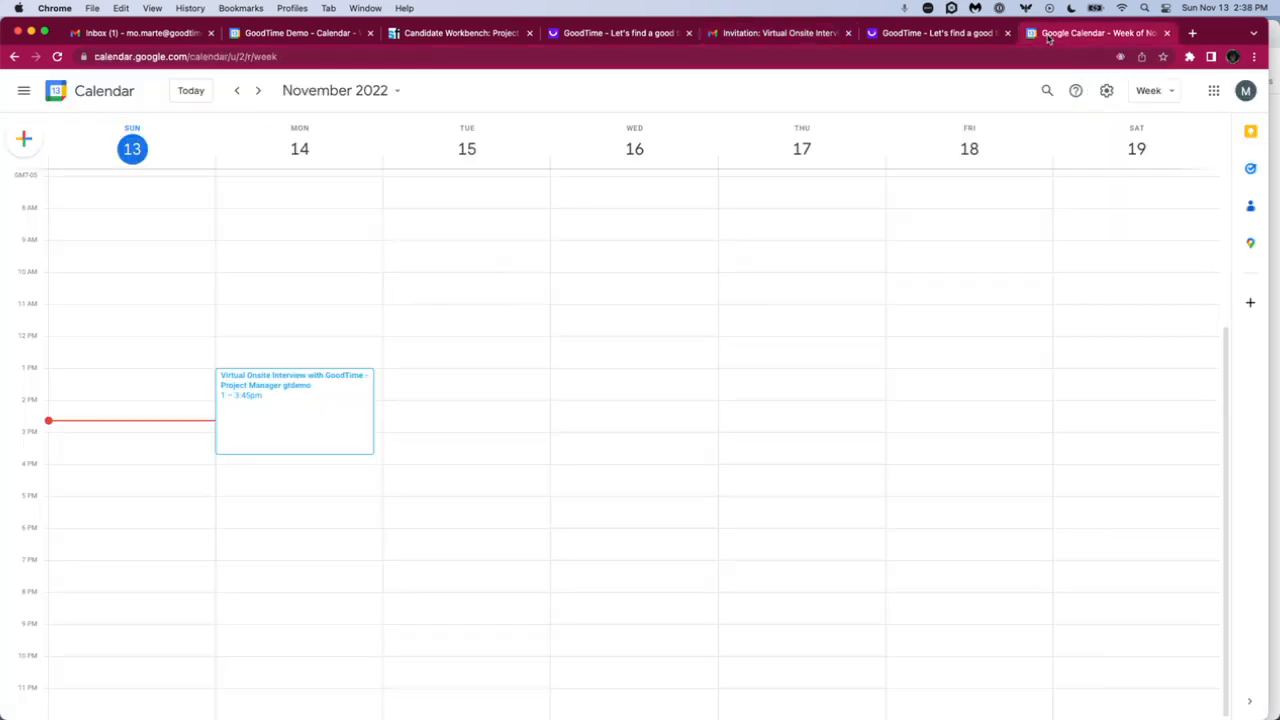
pyautogui.moveTo(354, 455)
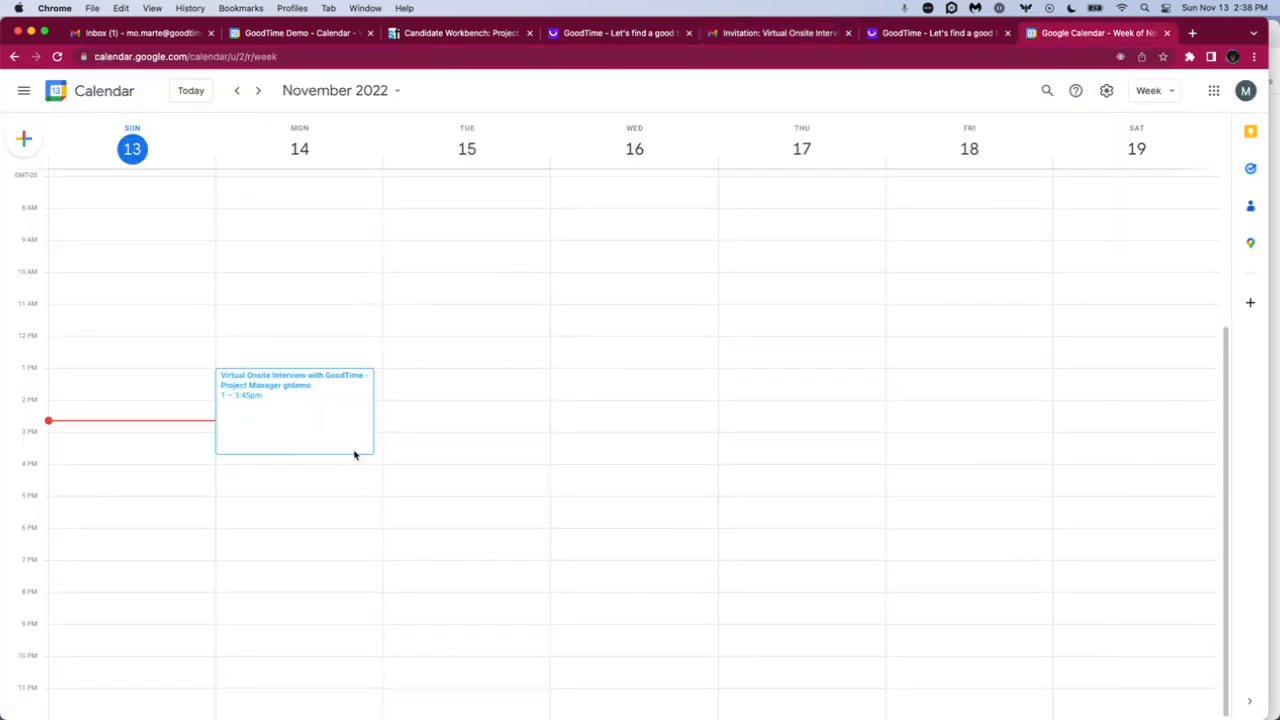
pyautogui.moveTo(325, 414)
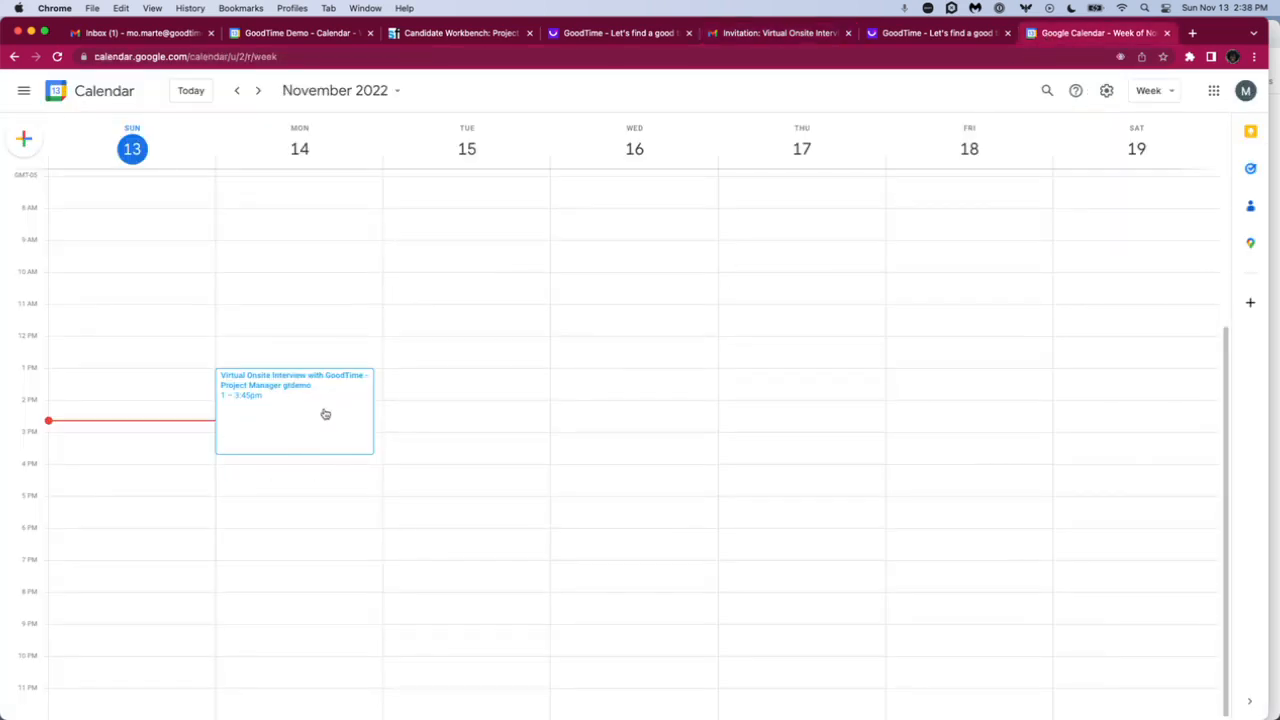
pyautogui.click(294, 410)
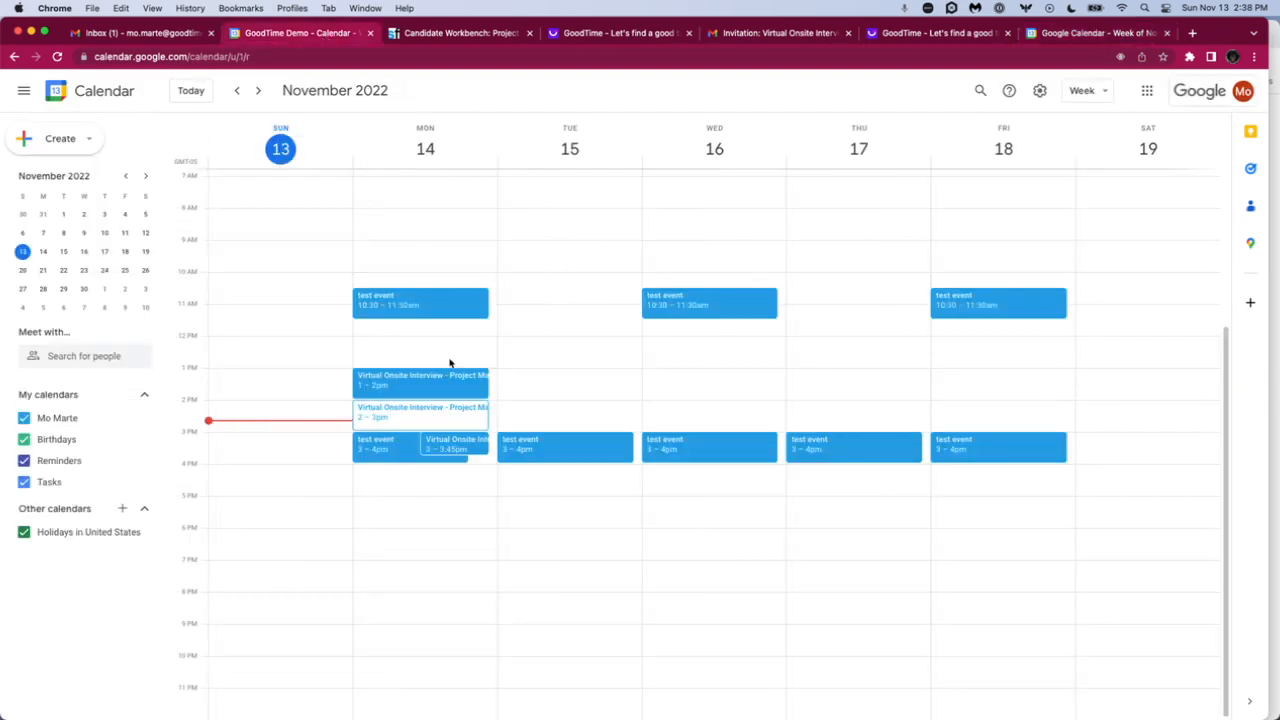
pyautogui.moveTo(370, 387)
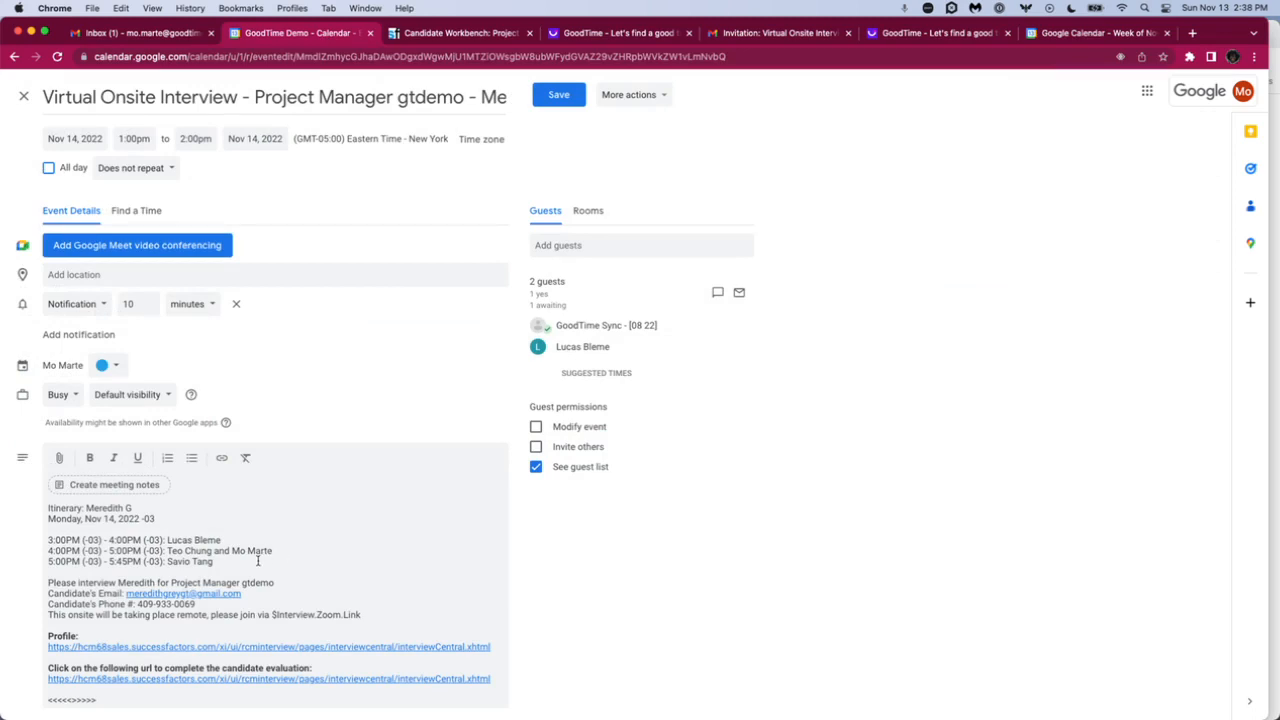
pyautogui.moveTo(233, 582)
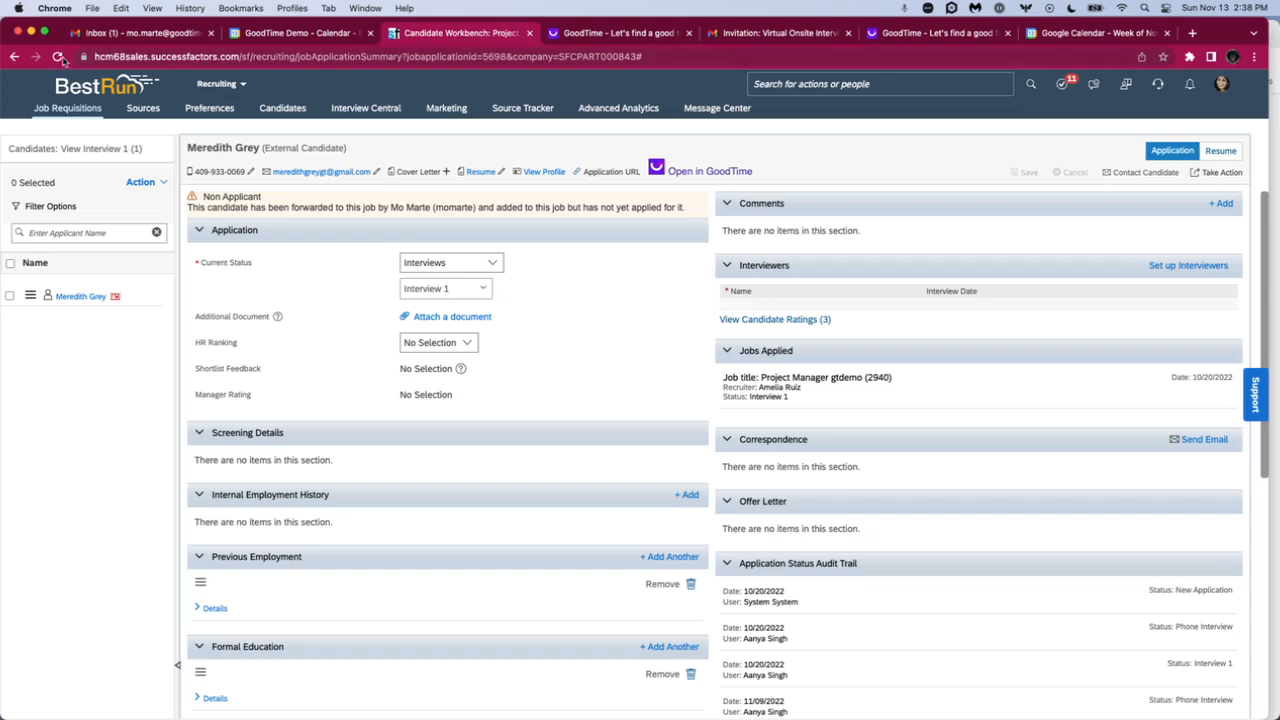
# - Refresh SuccessFactors and open Meredith Grey's application to see four interviewers' times
pyautogui.click(57, 56)
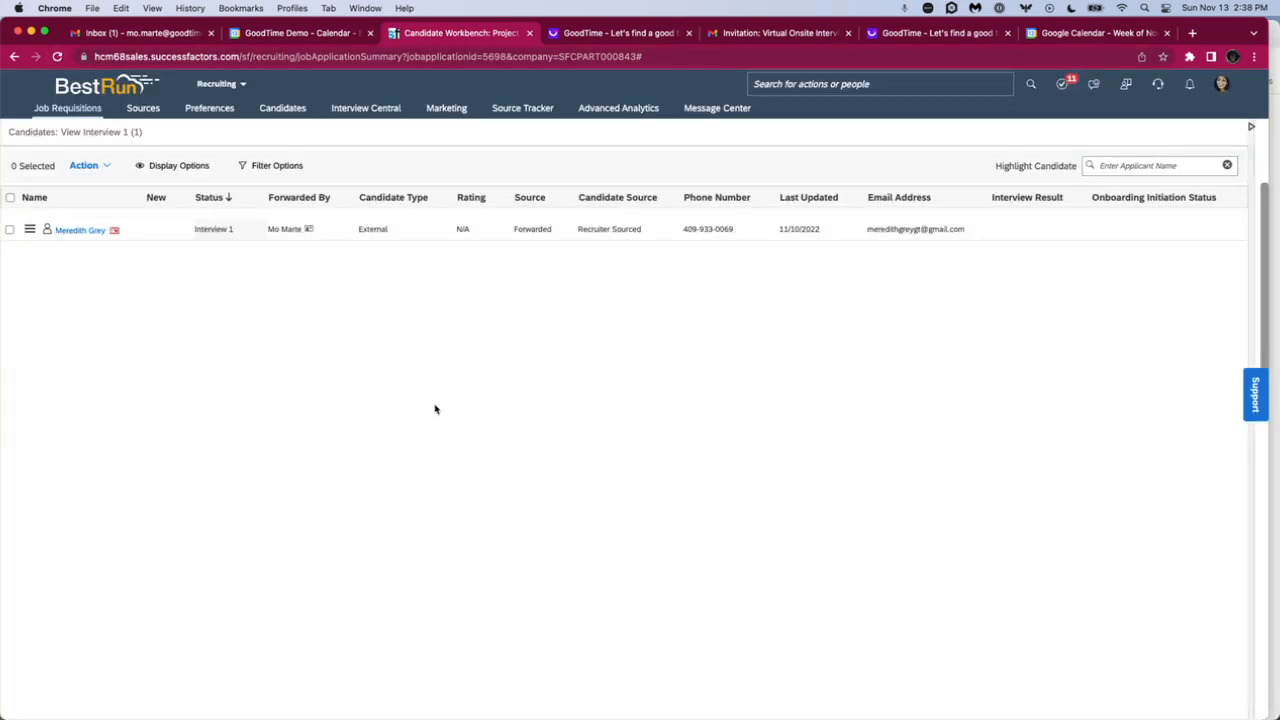
pyautogui.click(80, 229)
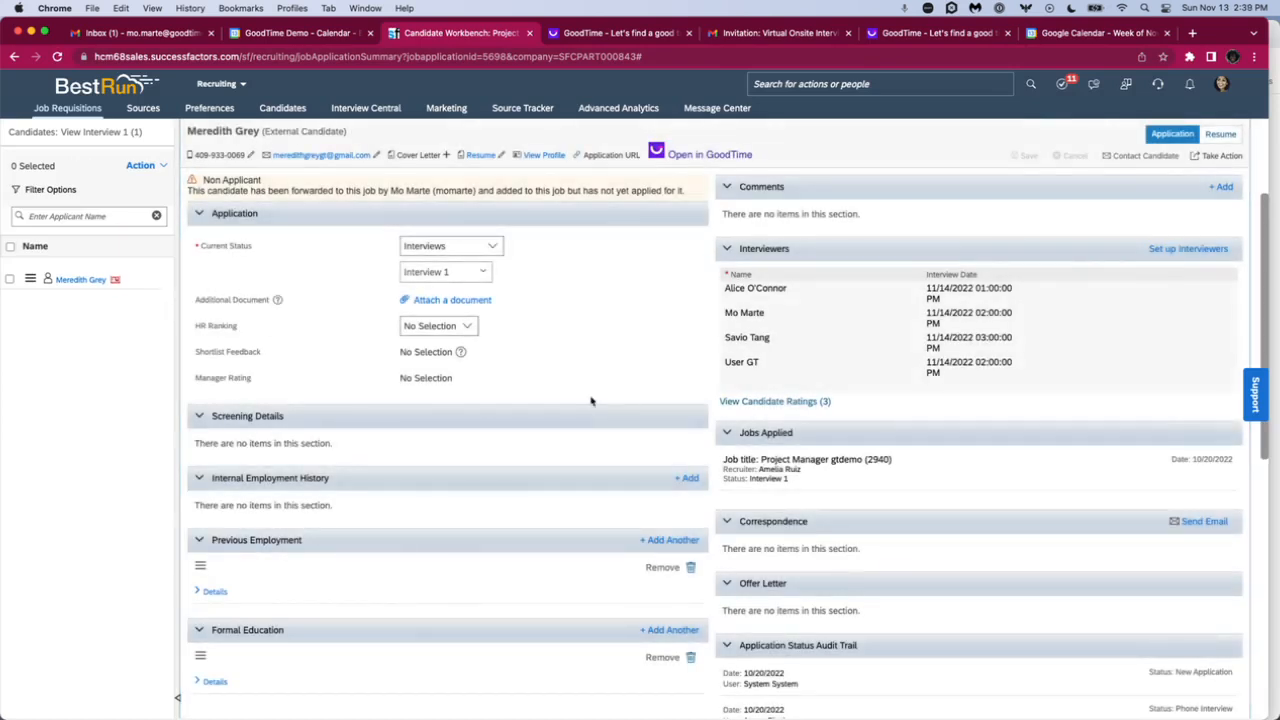
pyautogui.moveTo(665, 370)
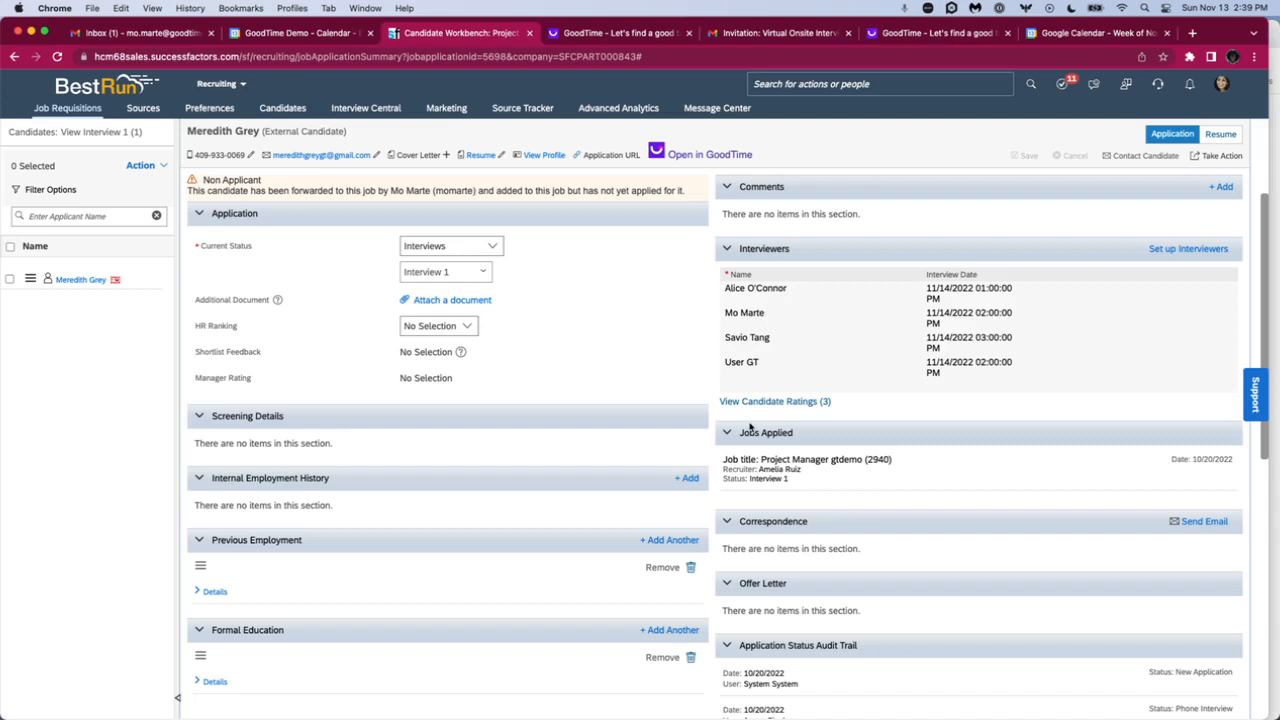
pyautogui.moveTo(928, 434)
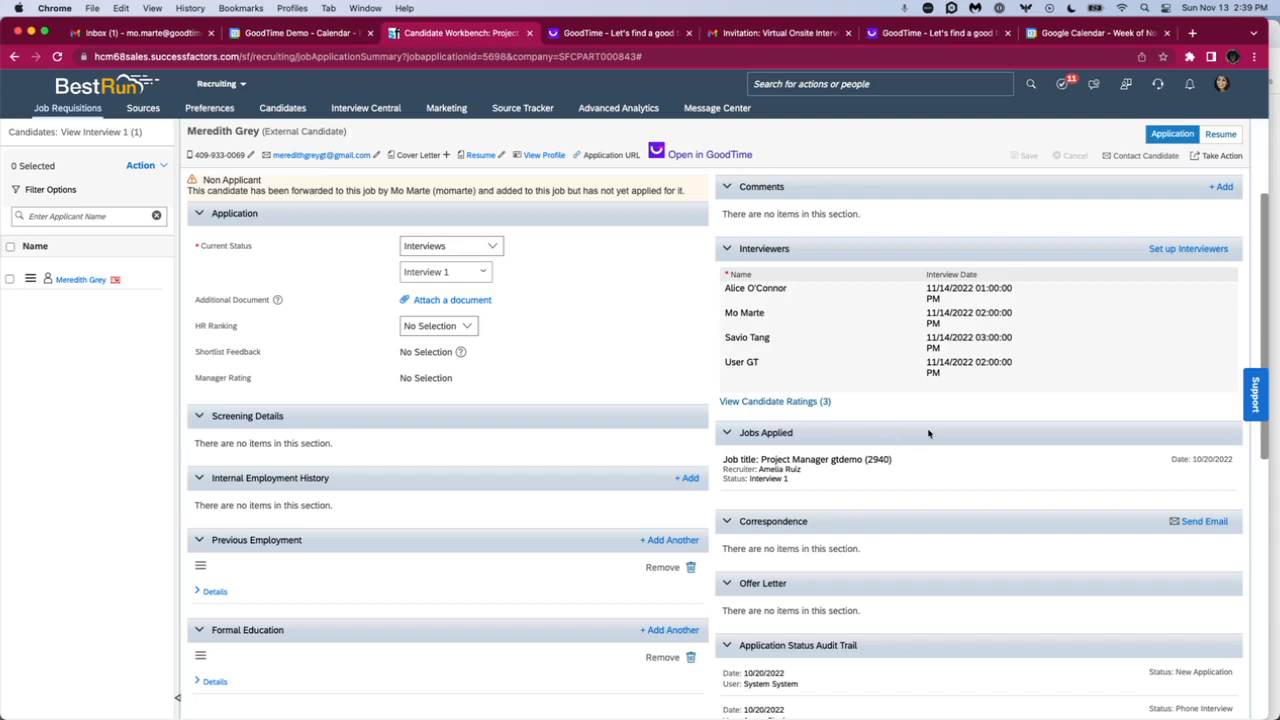